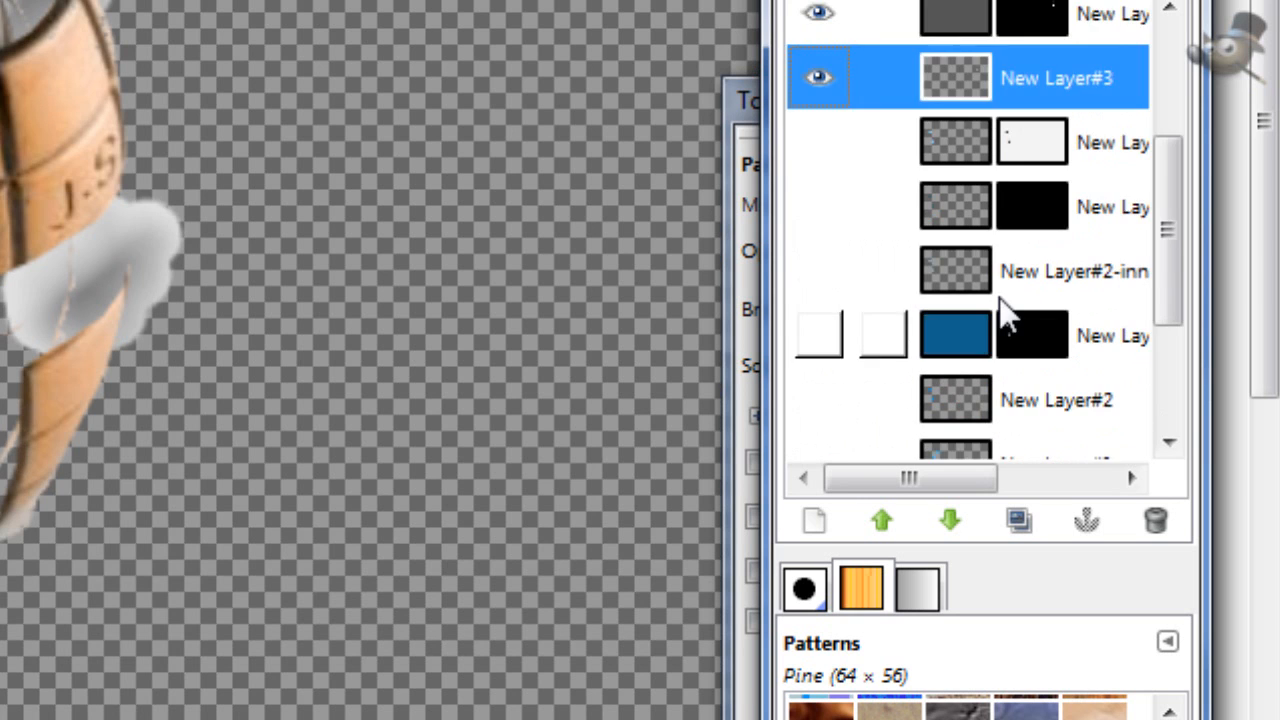
# Load the chosen layer's opaque area as a selection via Alpha to Selection.
pyautogui.rightClick(956, 76)
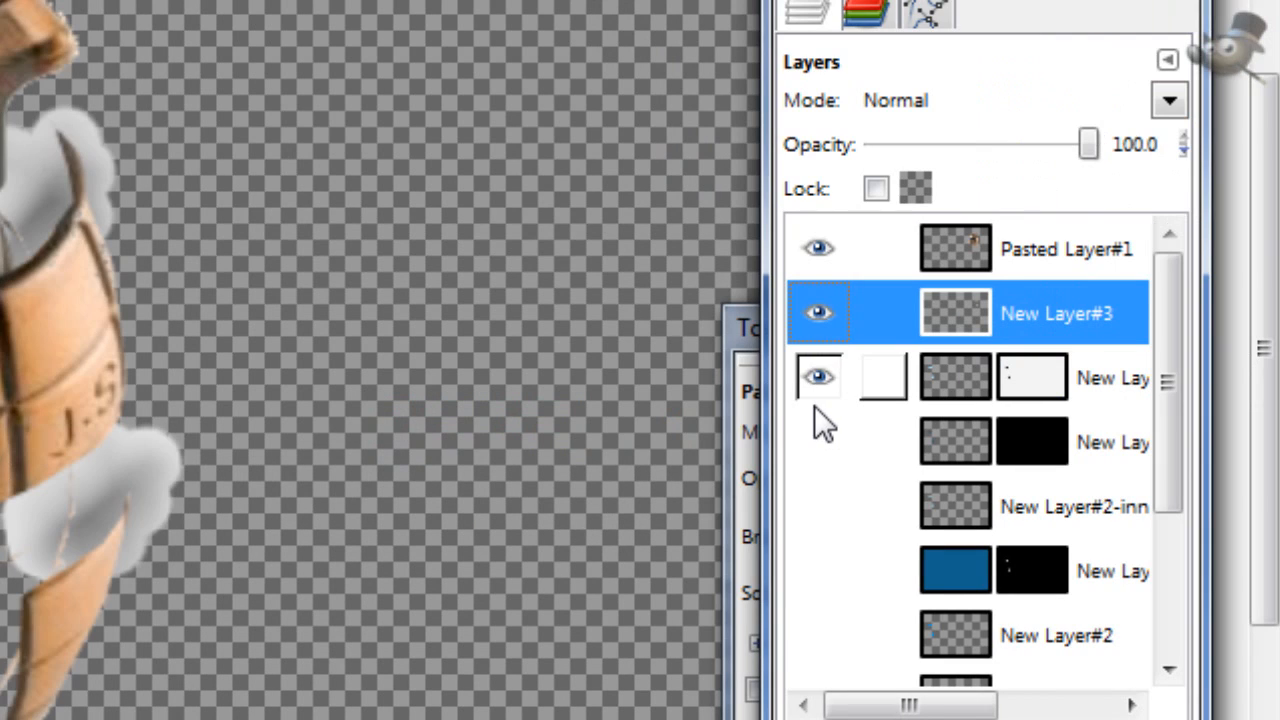
pyautogui.scroll(-3)
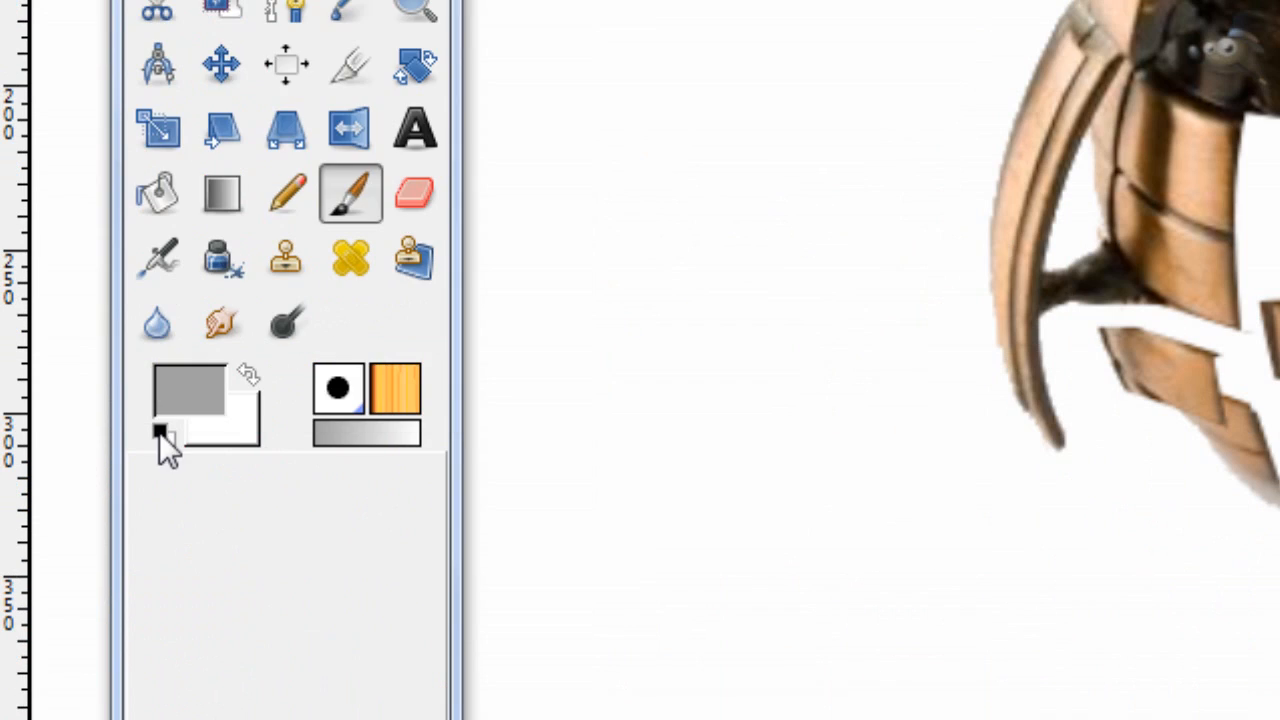
# Reset colours to black/white and stroke the selection with a solid black line.
pyautogui.click(176, 64)
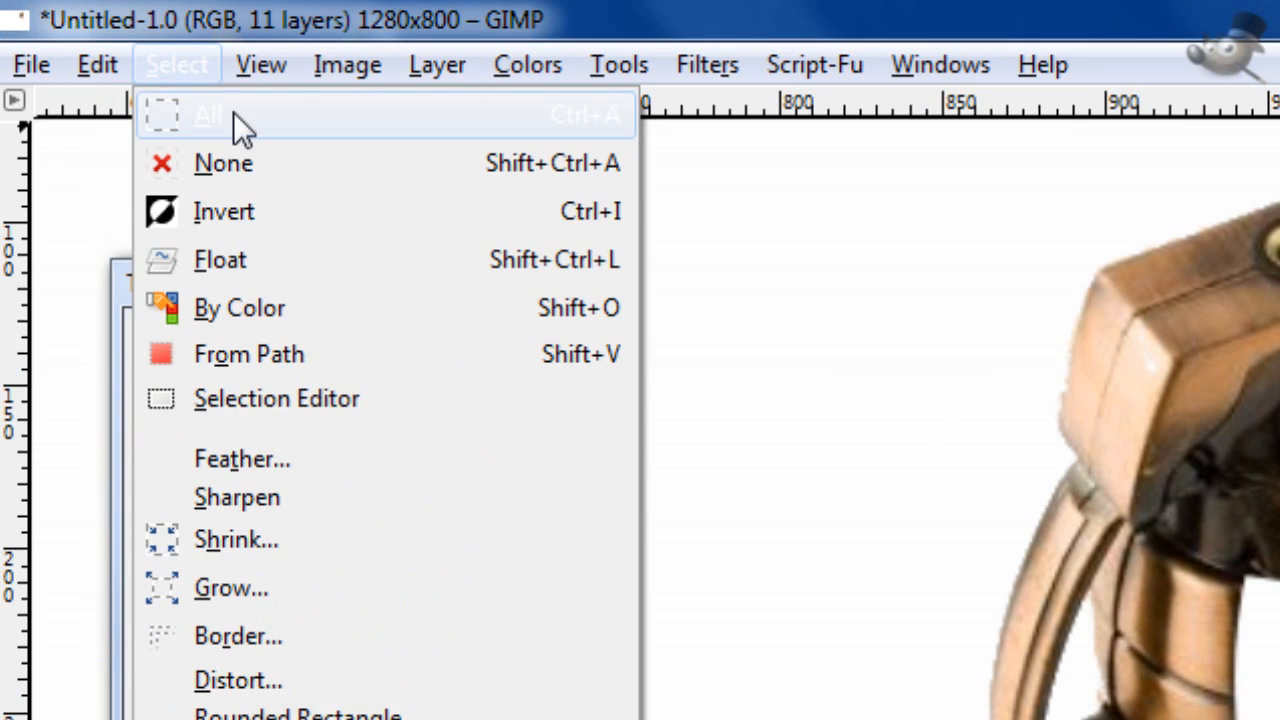
pyautogui.moveTo(216, 170)
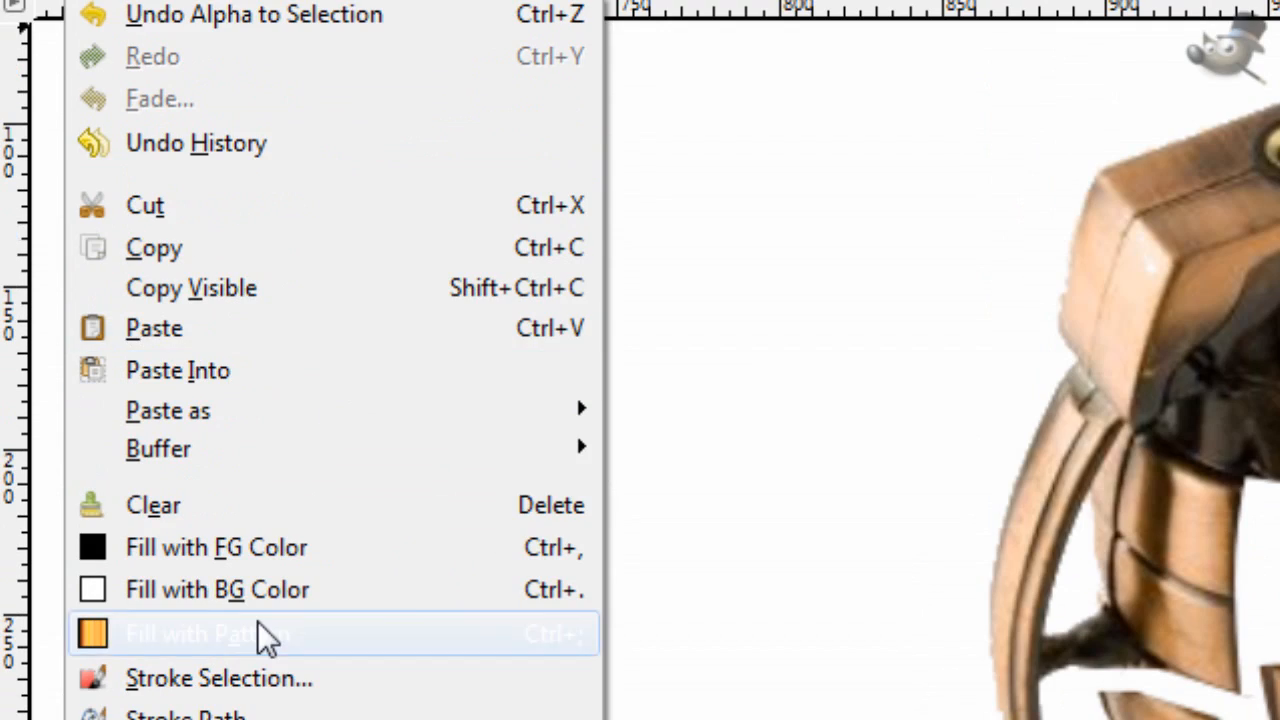
pyautogui.click(218, 676)
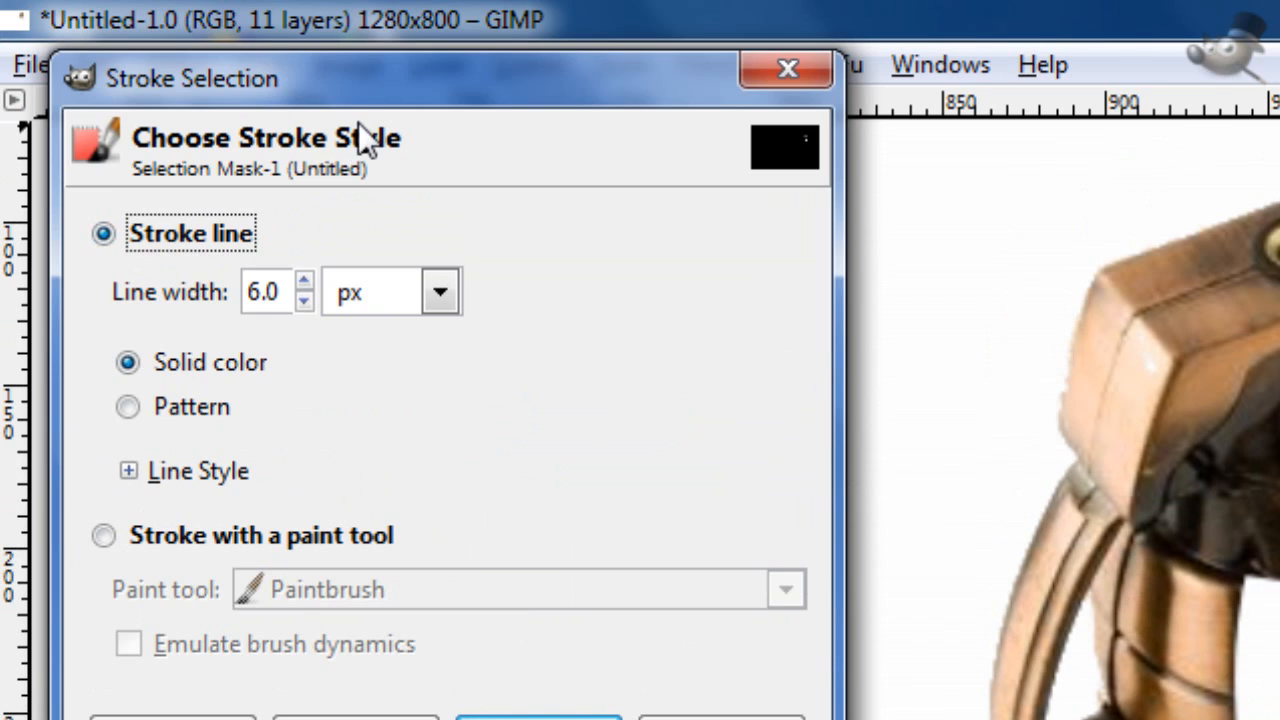
pyautogui.write('2')
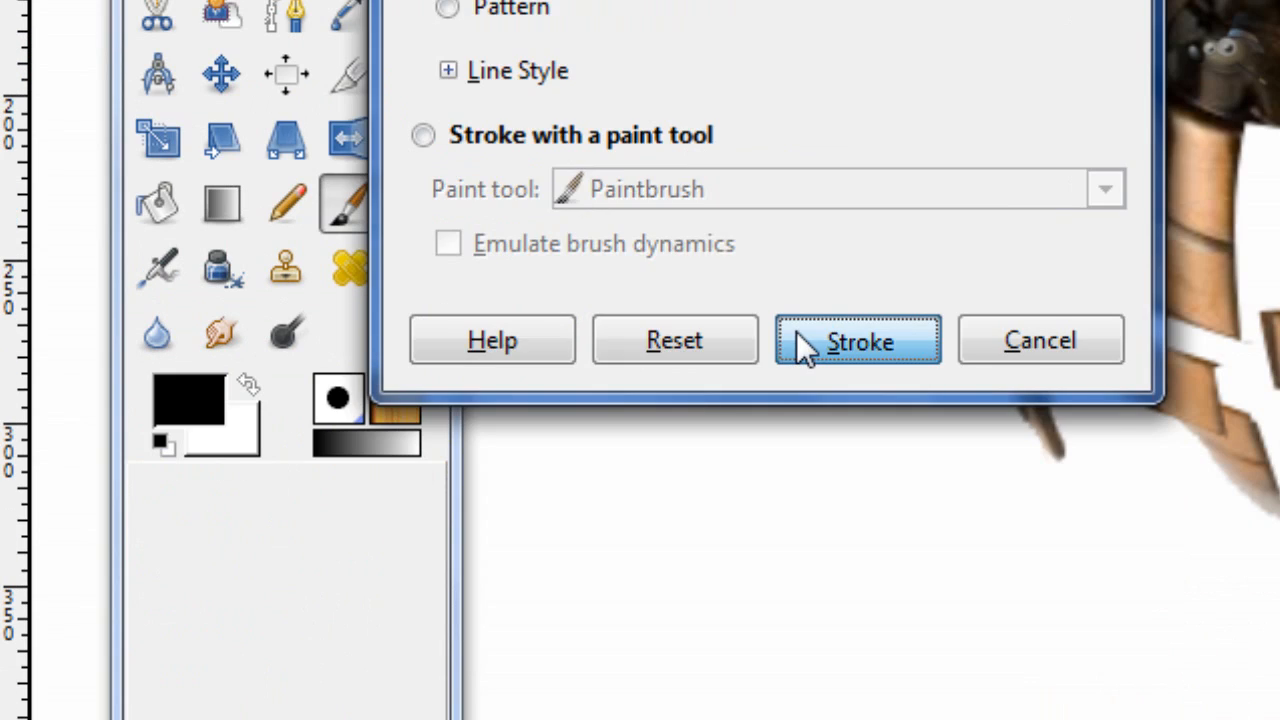
pyautogui.click(856, 340)
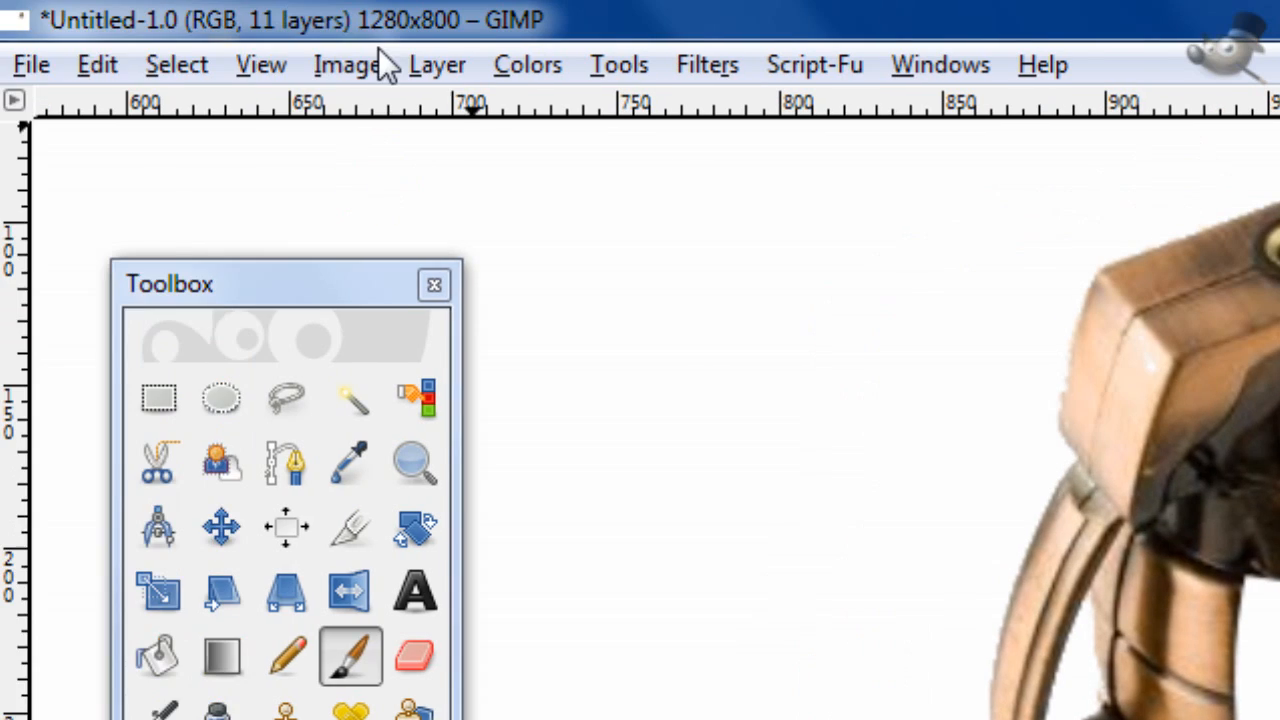
pyautogui.moveTo(250, 104)
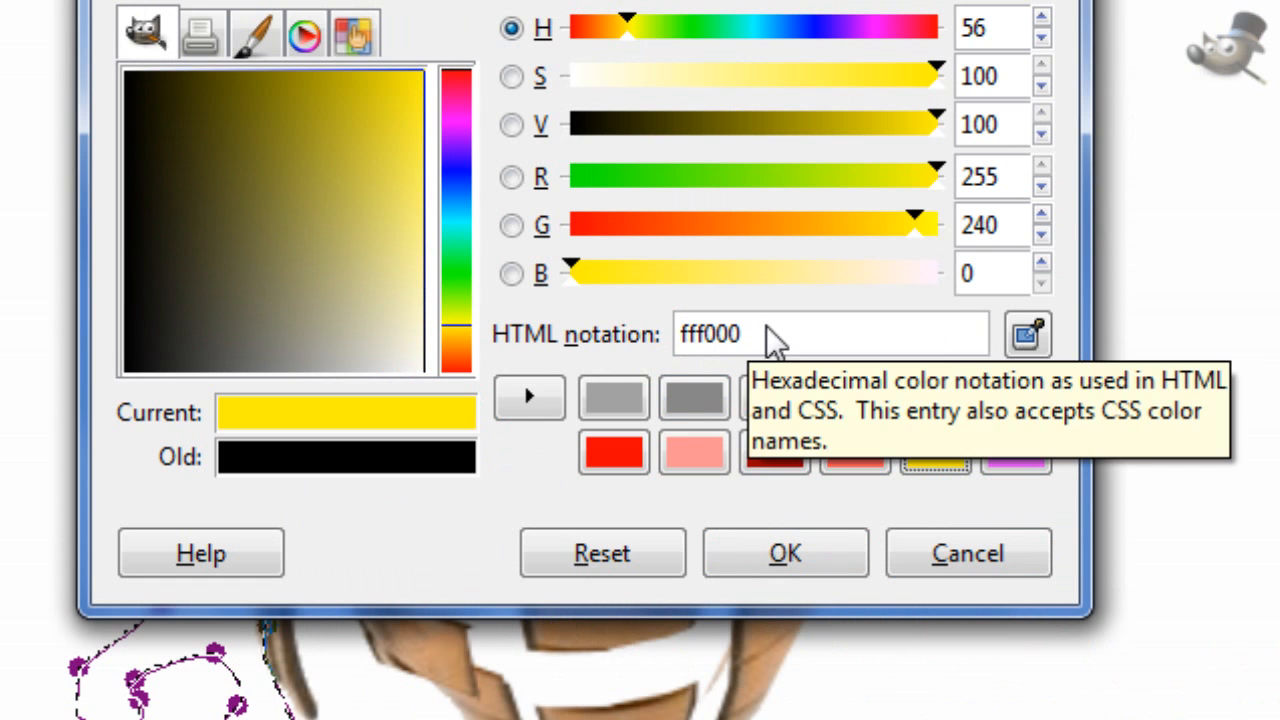
# Fill the splash with bright yellow fff000 and invert the selection around it.
pyautogui.click(784, 552)
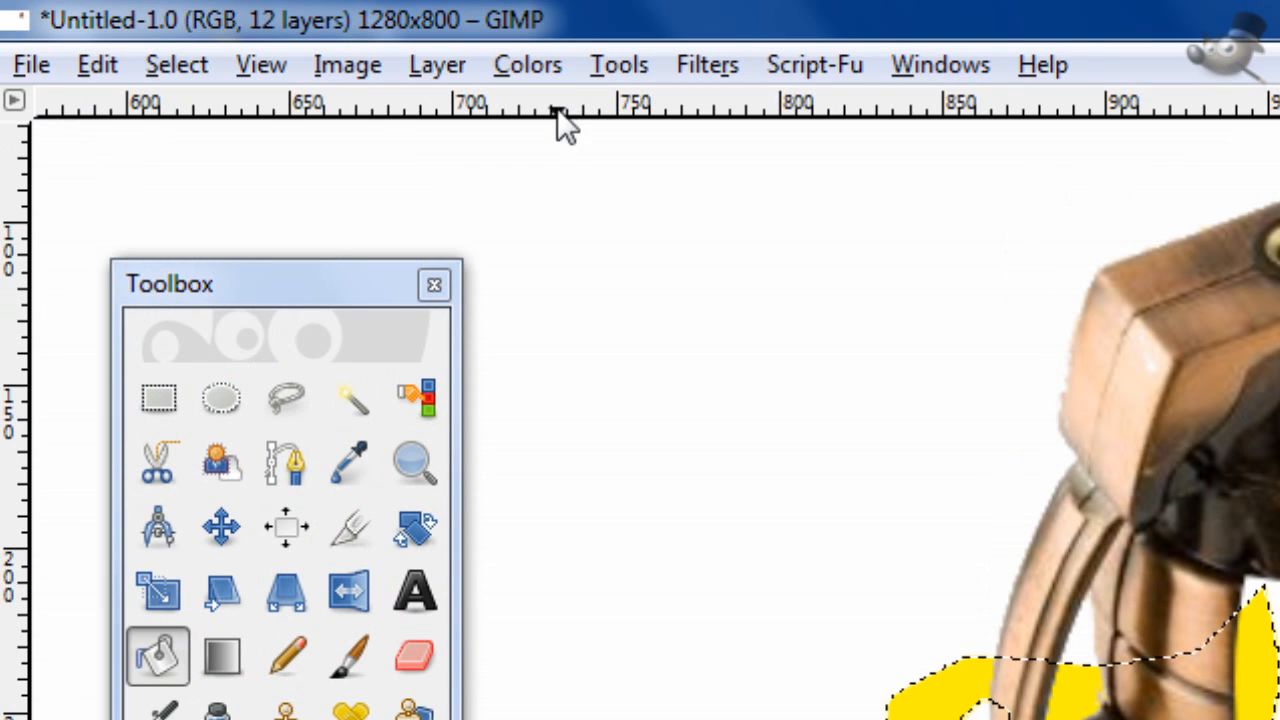
pyautogui.click(176, 64)
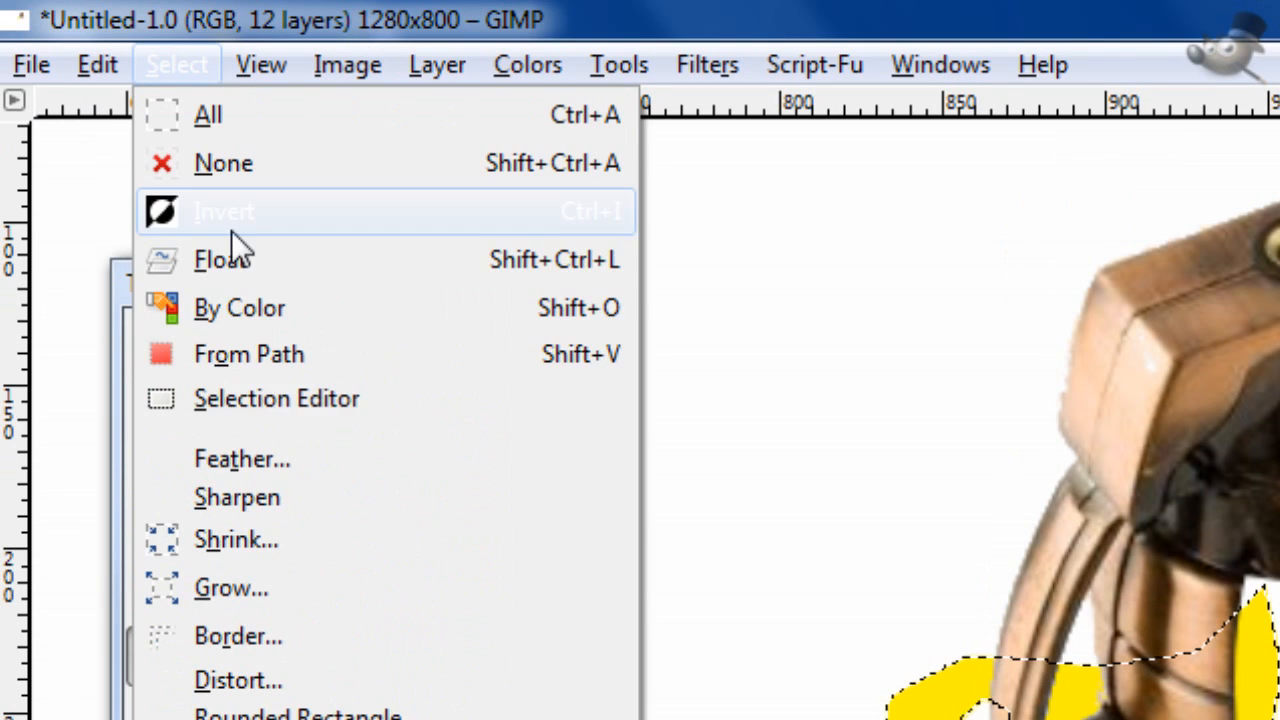
pyautogui.click(528, 64)
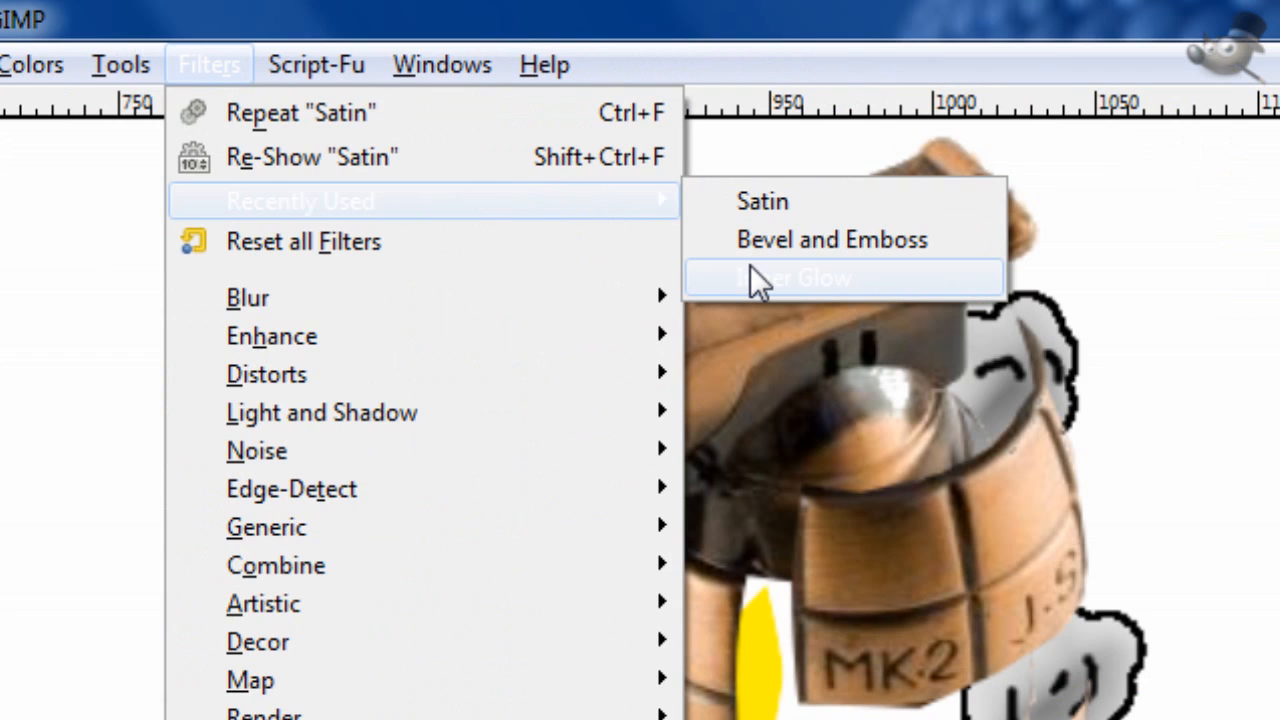
# Apply an Inner Glow with yellow colour fff0 to the splash.
pyautogui.click(792, 278)
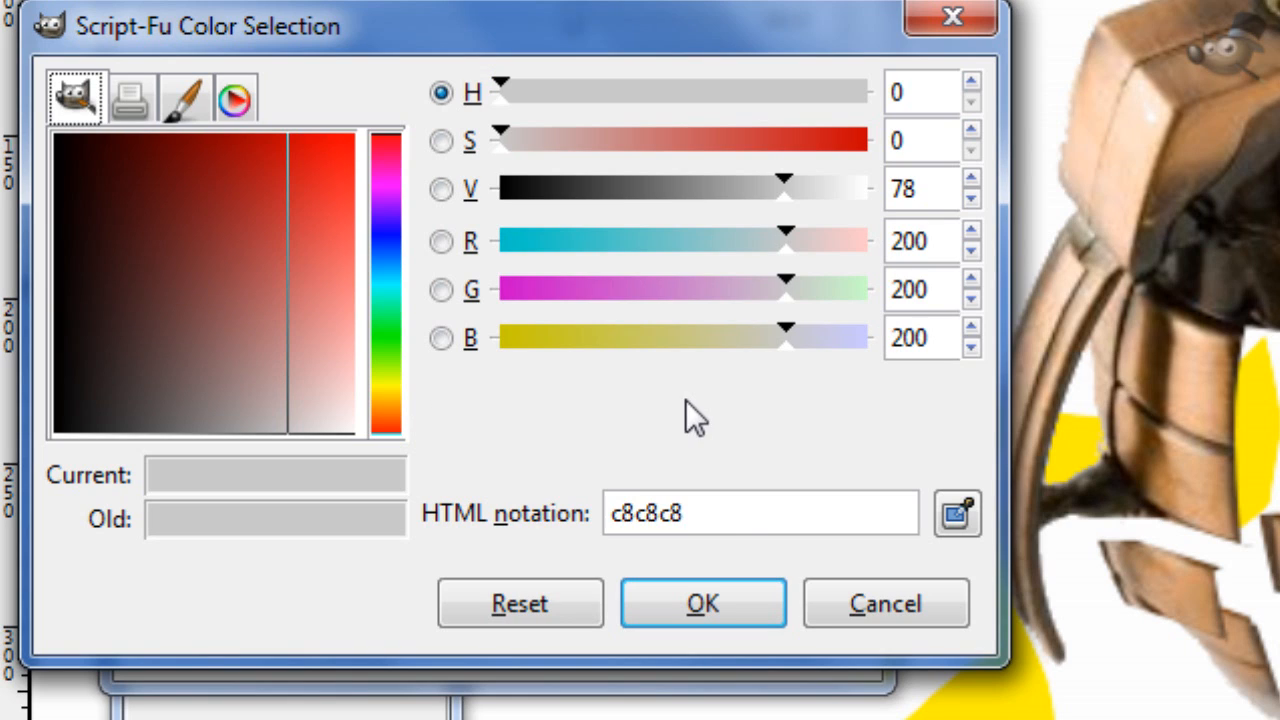
pyautogui.write('fff0')
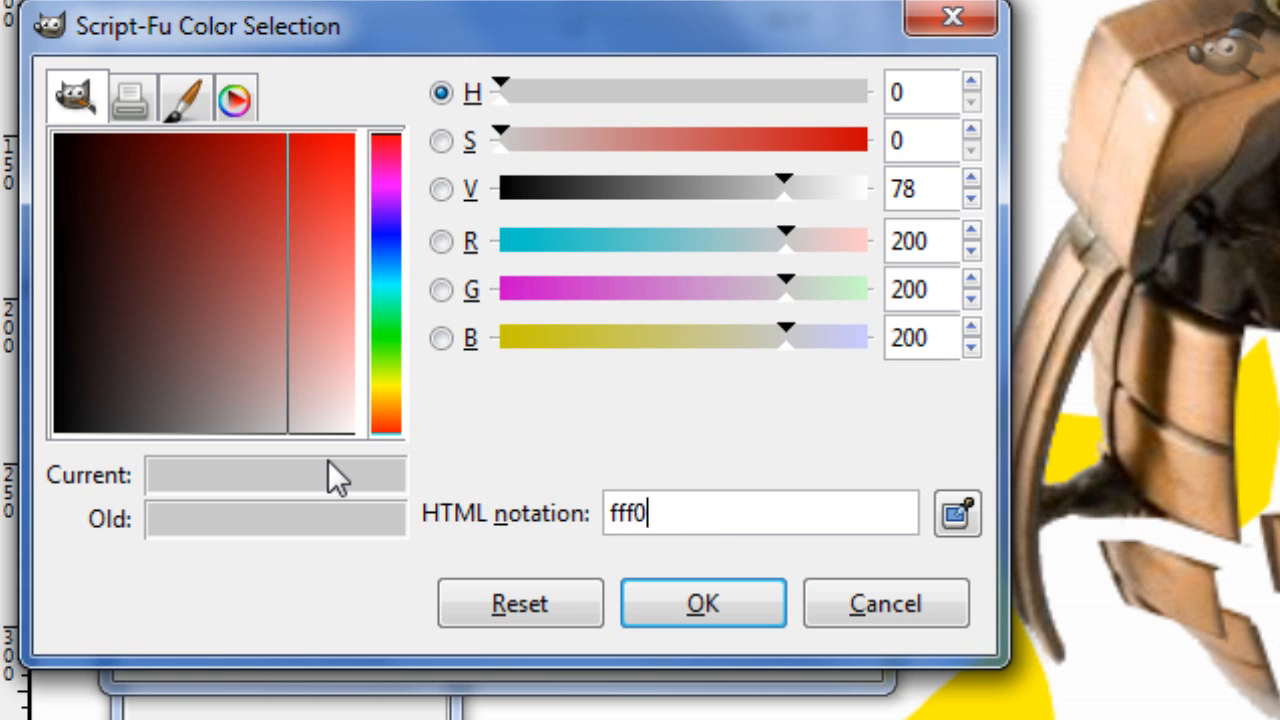
pyautogui.click(702, 604)
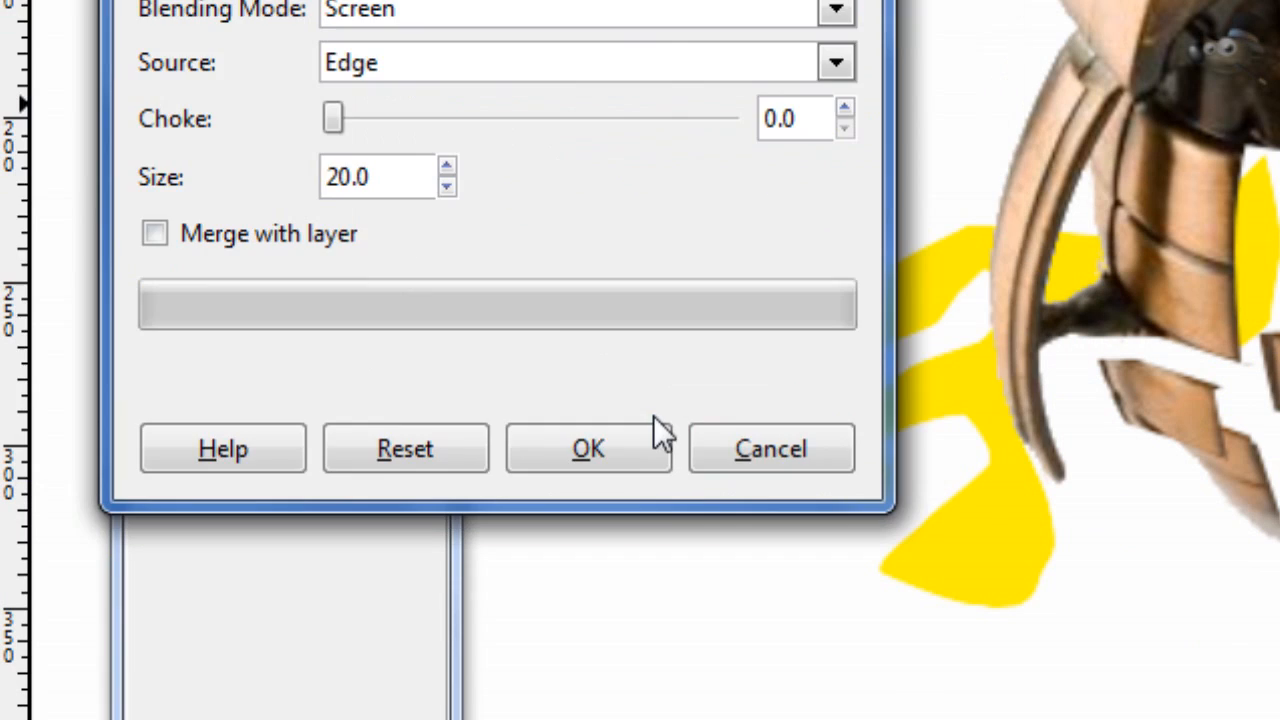
pyautogui.click(588, 448)
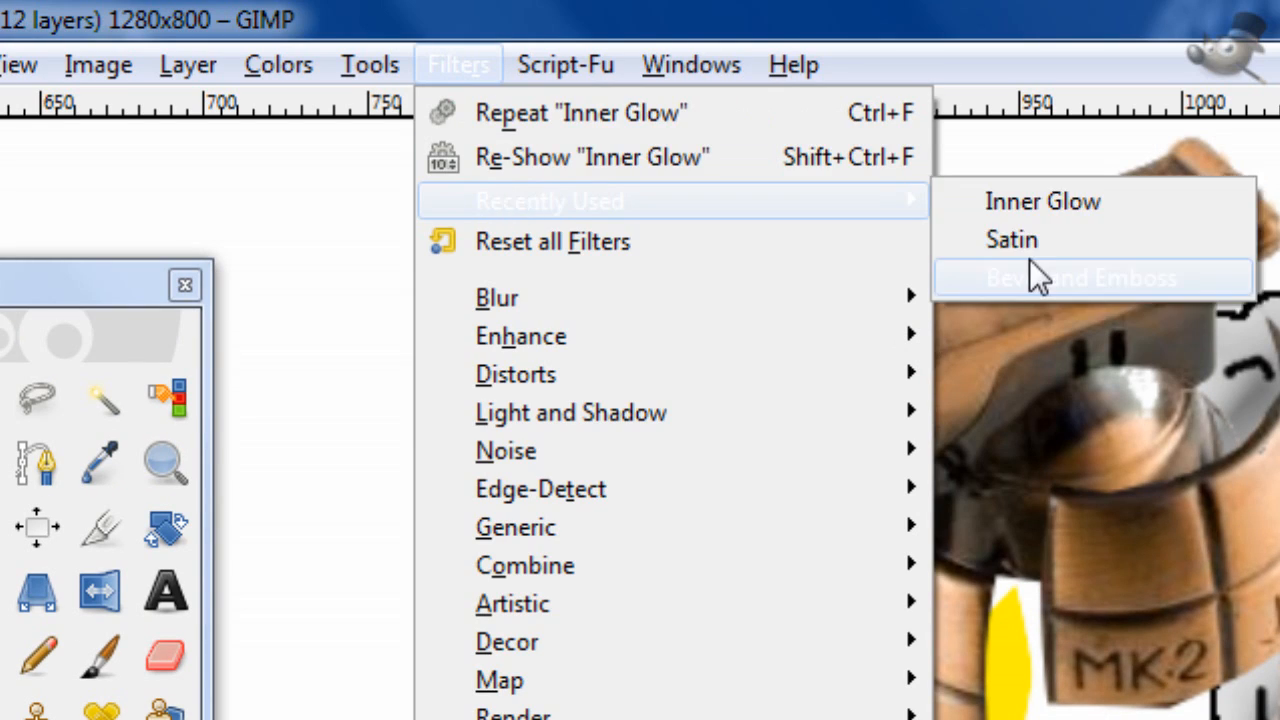
# Redo the Inner Glow with a softer pale yellow colour.
pyautogui.click(1042, 200)
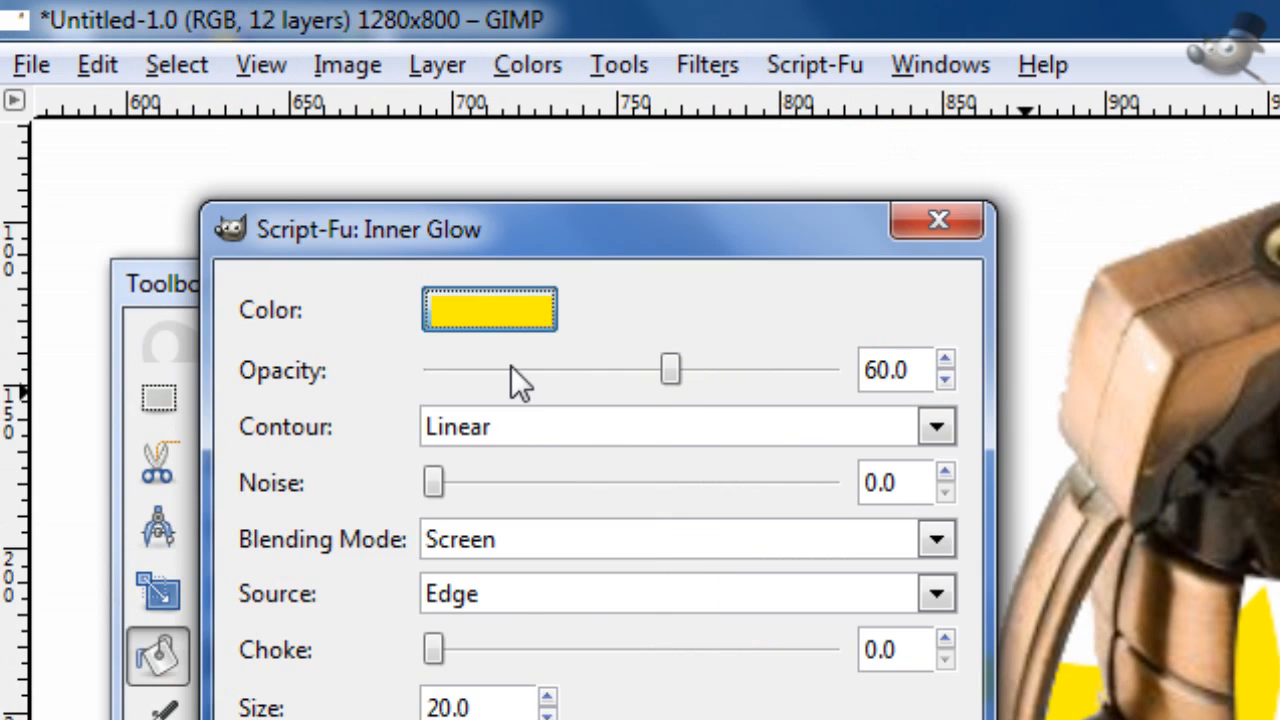
pyautogui.click(488, 308)
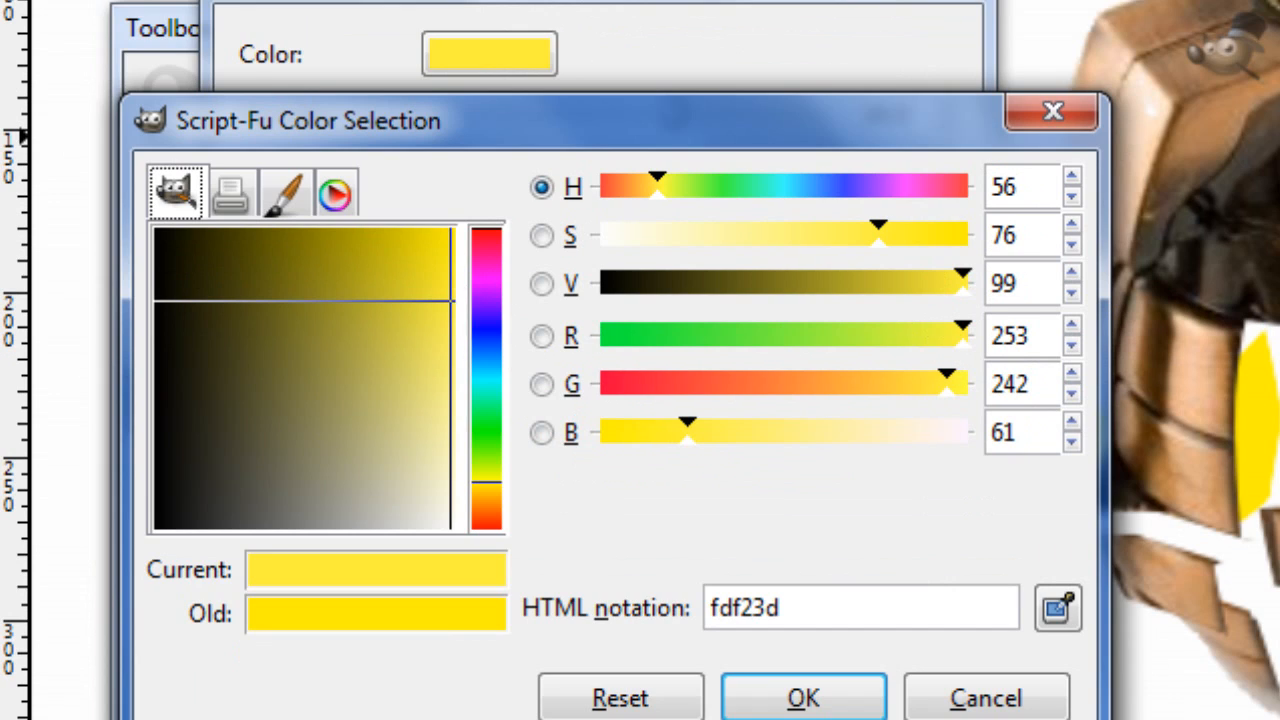
pyautogui.click(804, 696)
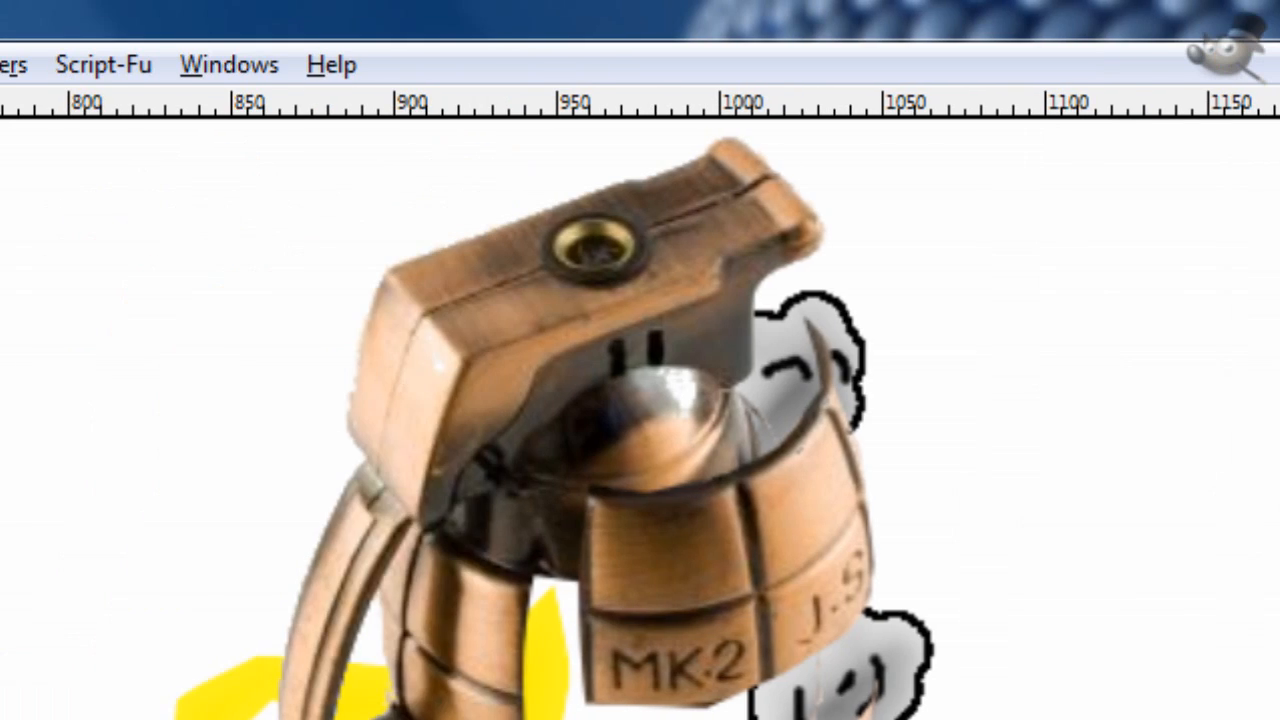
pyautogui.click(494, 64)
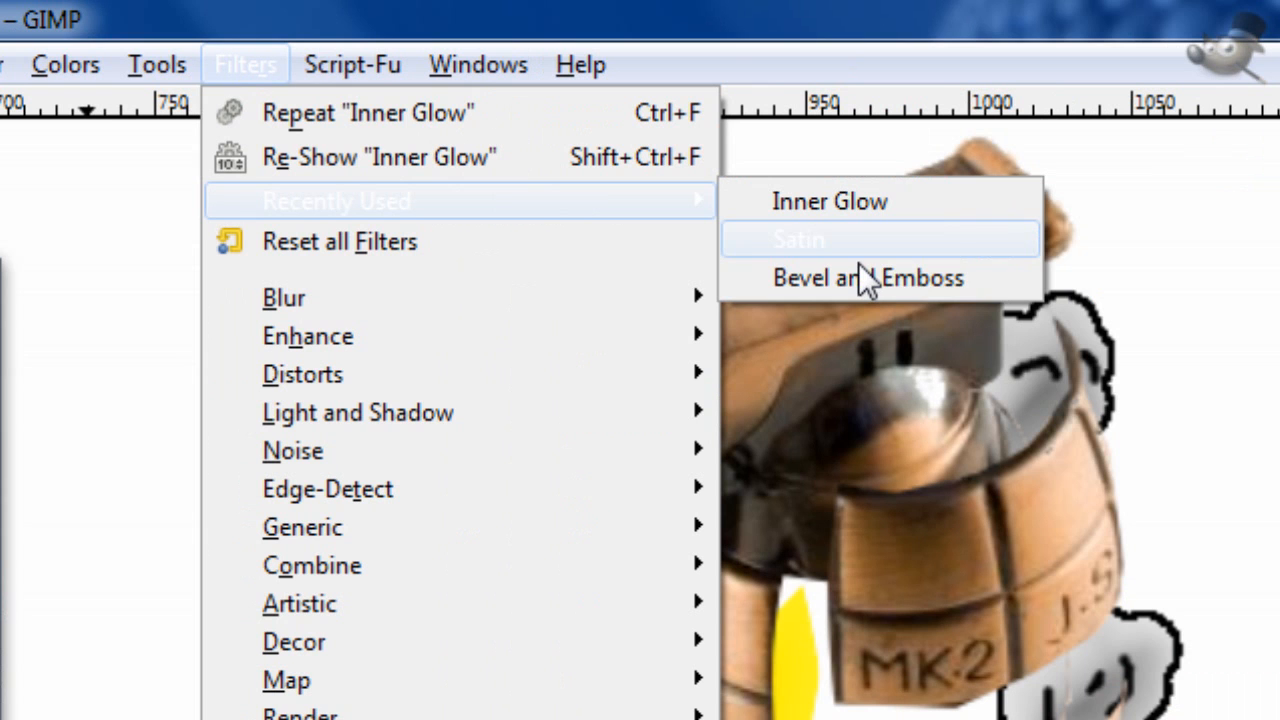
# Run the Satin effect on the splash with dark gold colour bca800.
pyautogui.click(868, 276)
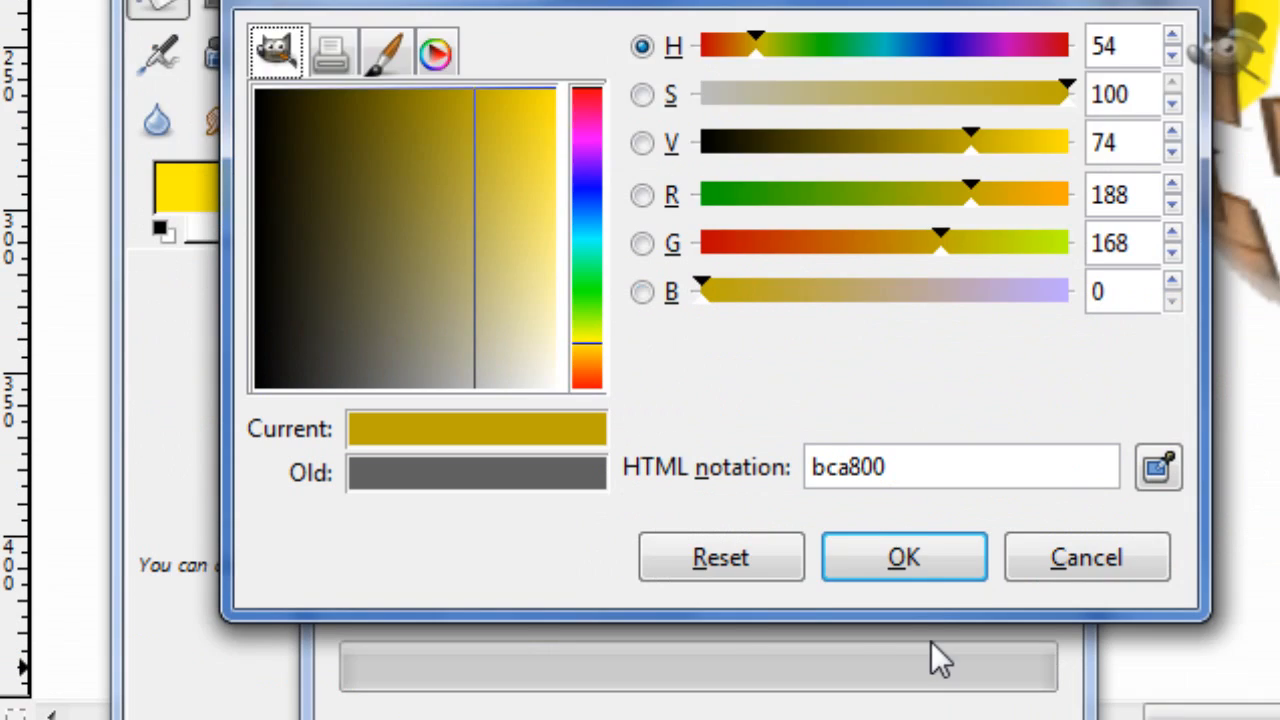
pyautogui.click(902, 556)
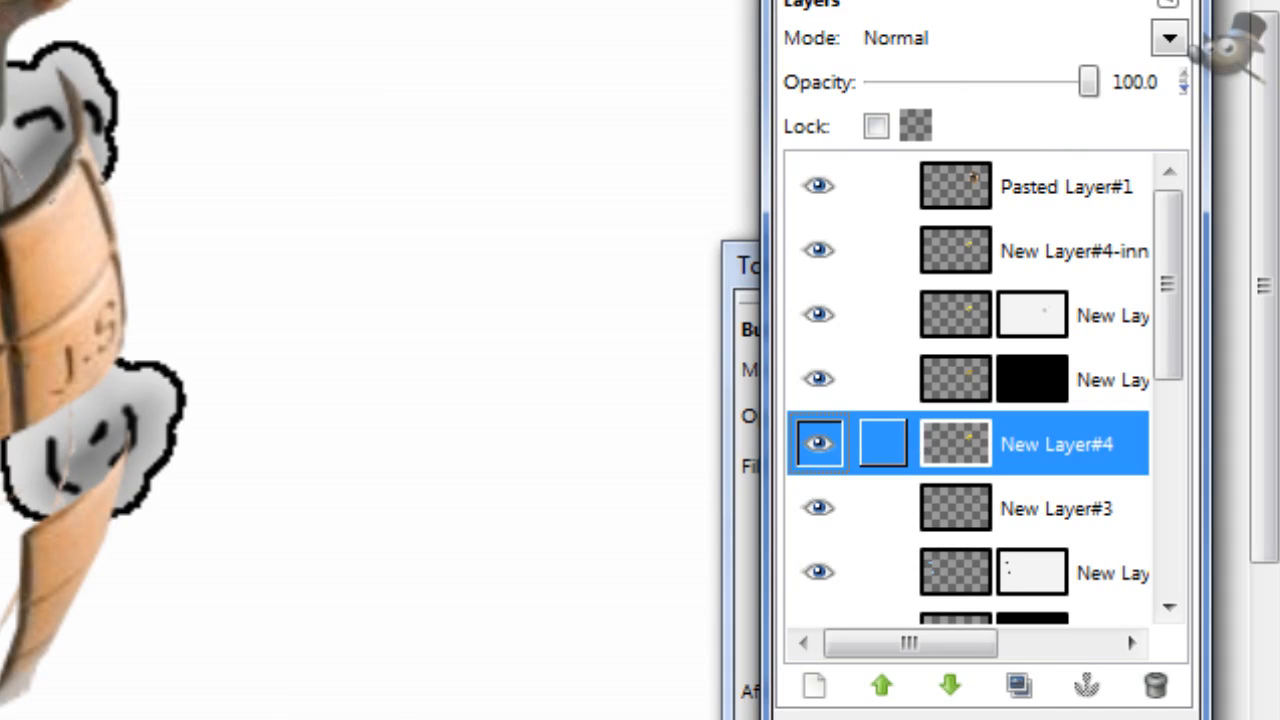
# Apply a second Satin pass with adjusted opacity and darker gold ac8600 to New Layer#4.
pyautogui.click(494, 64)
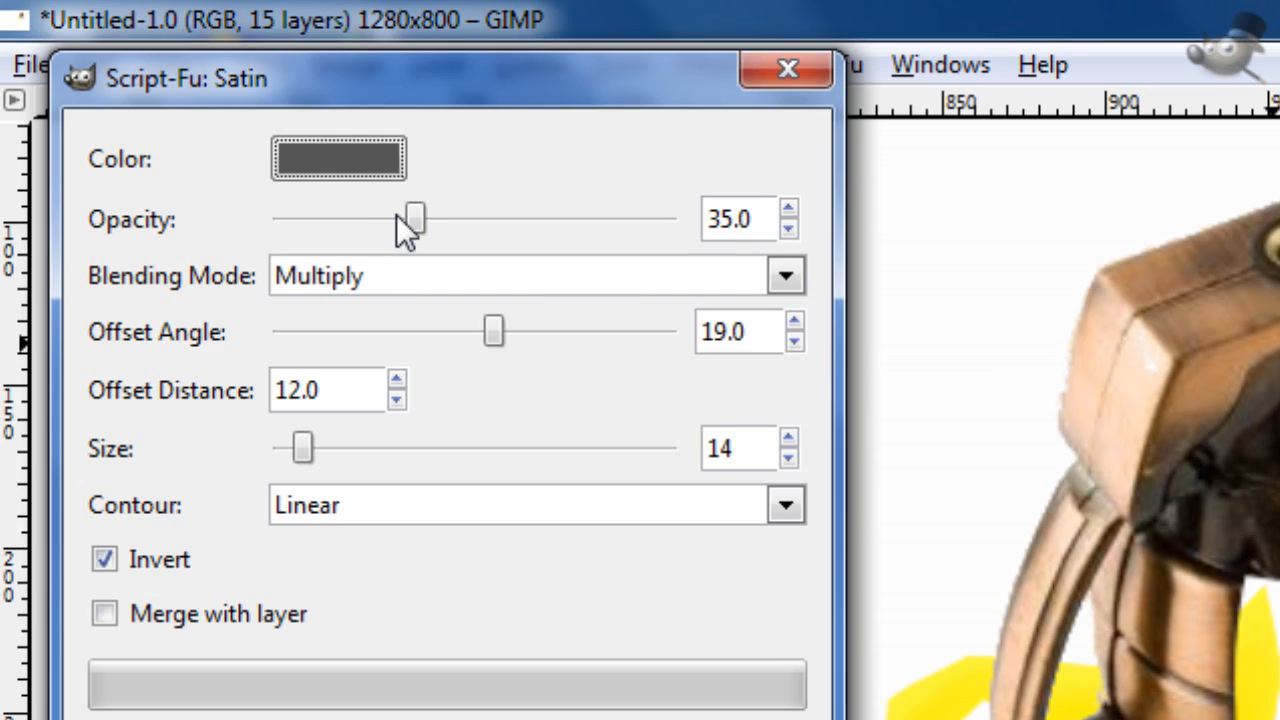
pyautogui.click(338, 156)
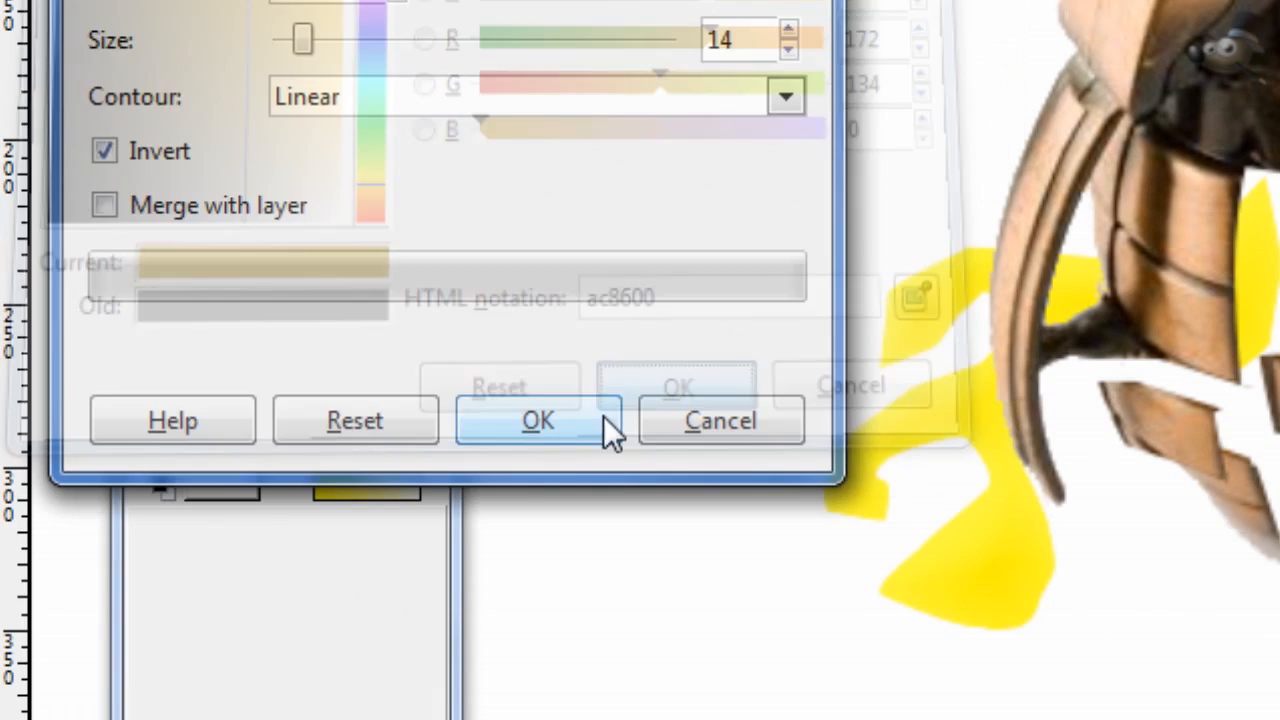
pyautogui.click(538, 420)
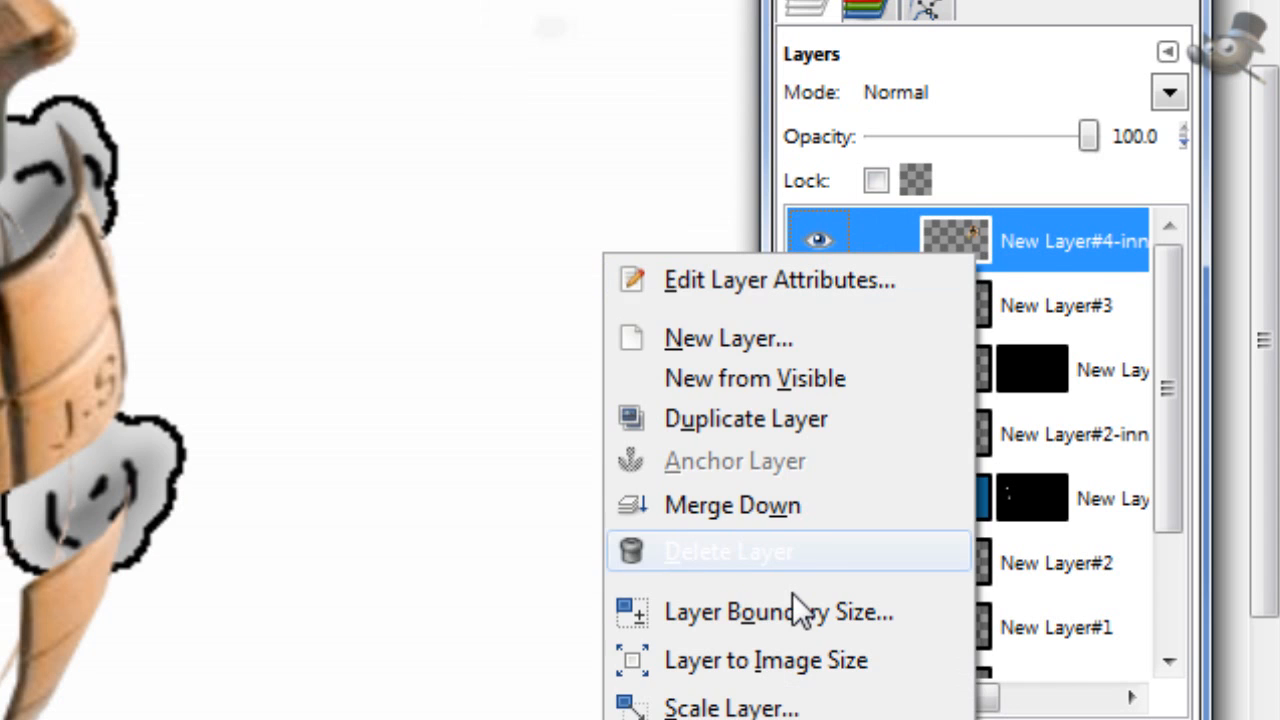
# Delete the unwanted glow layer and toggle lower layers' visibility to compare.
pyautogui.click(728, 552)
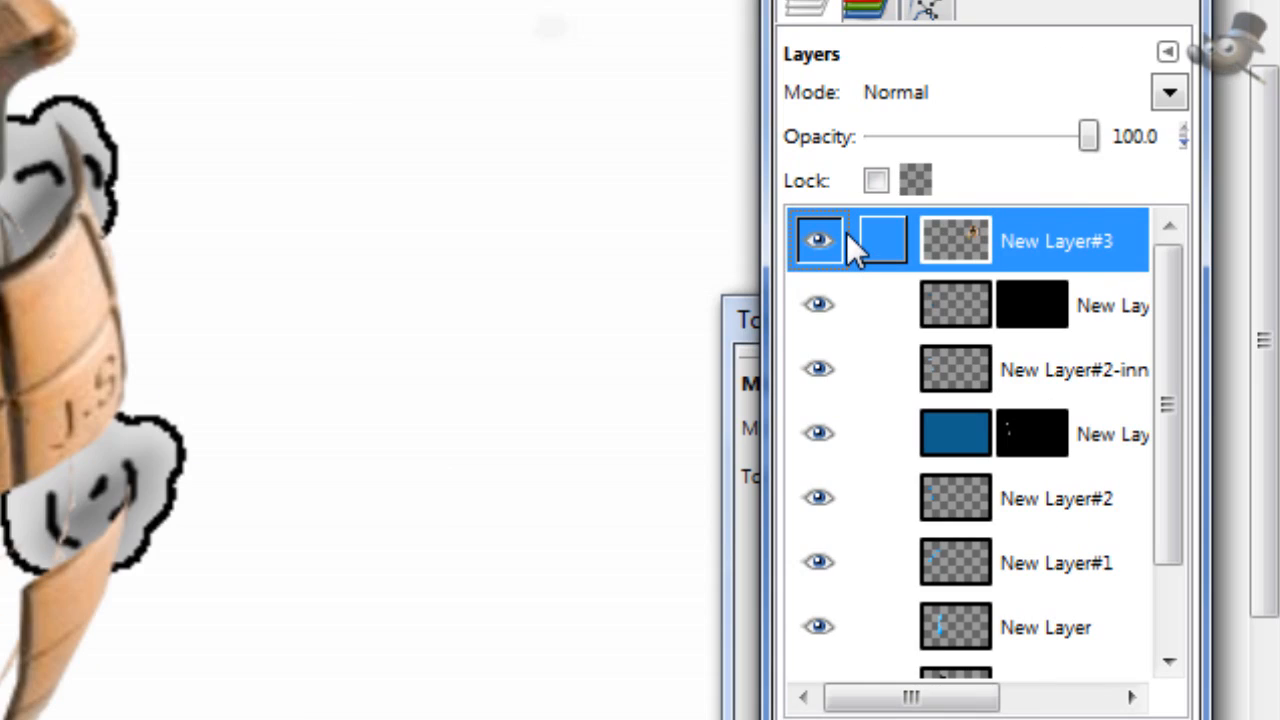
pyautogui.click(820, 240)
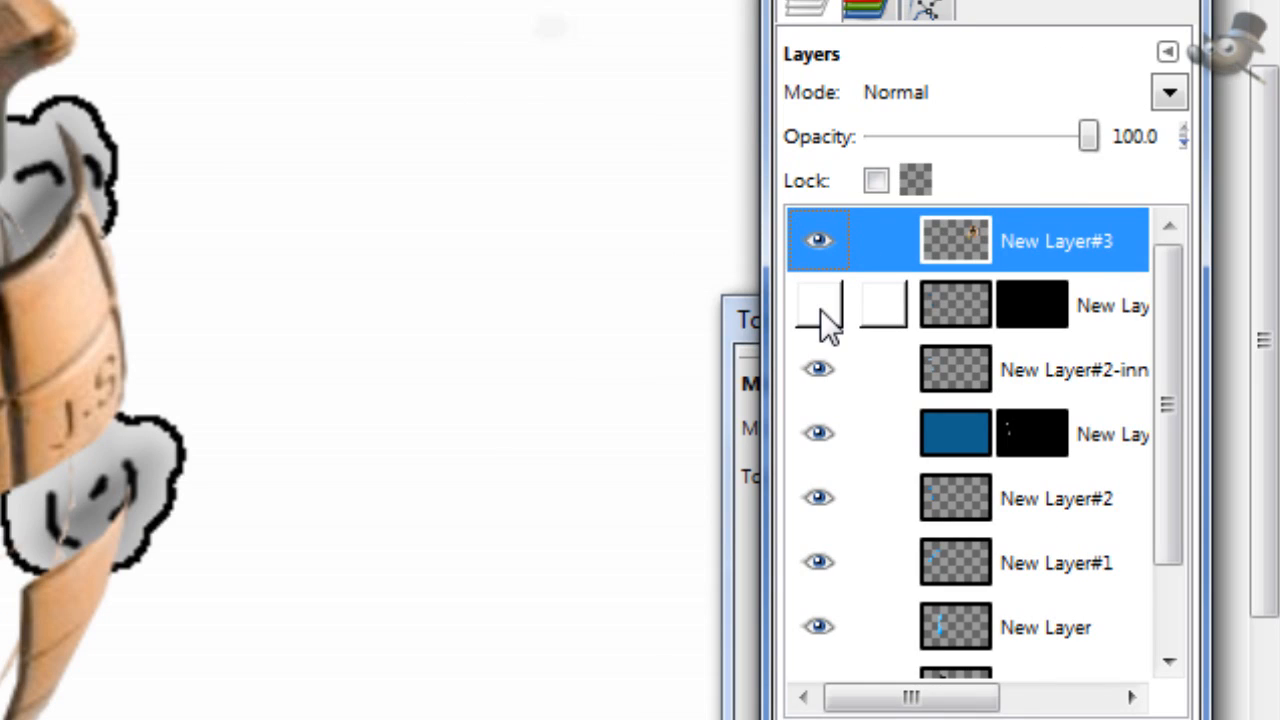
pyautogui.click(818, 304)
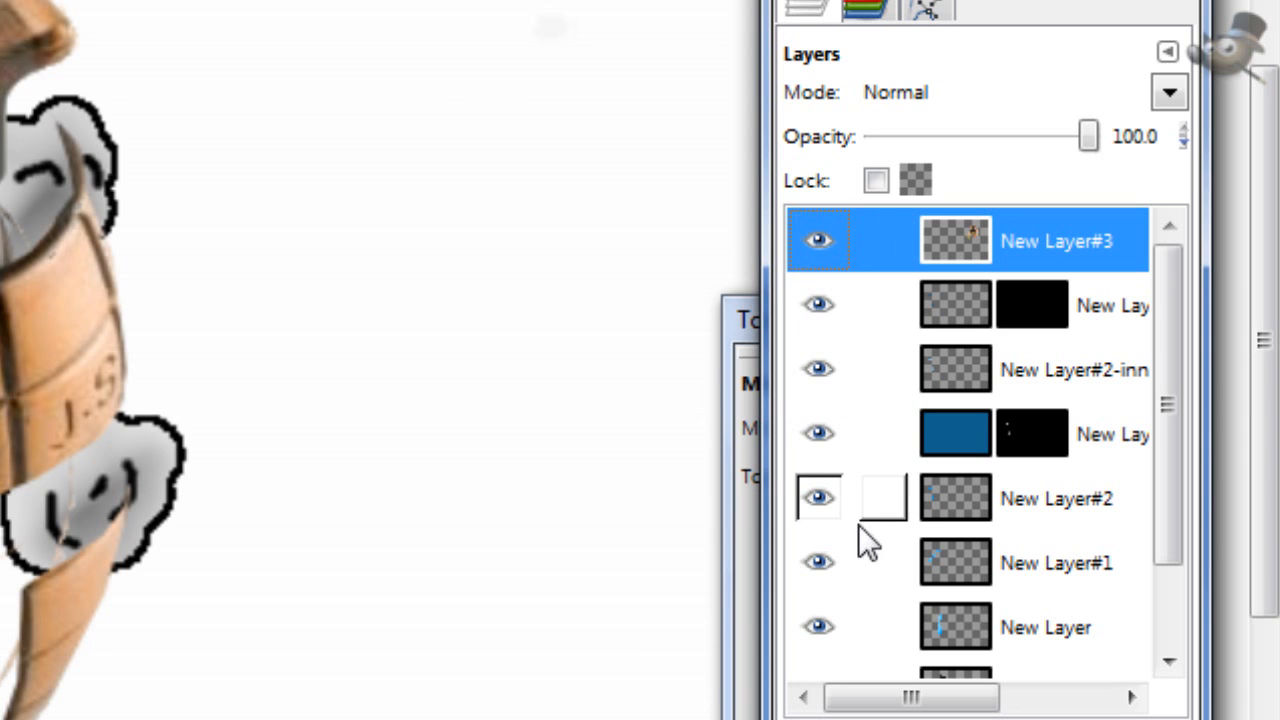
pyautogui.scroll(-3)
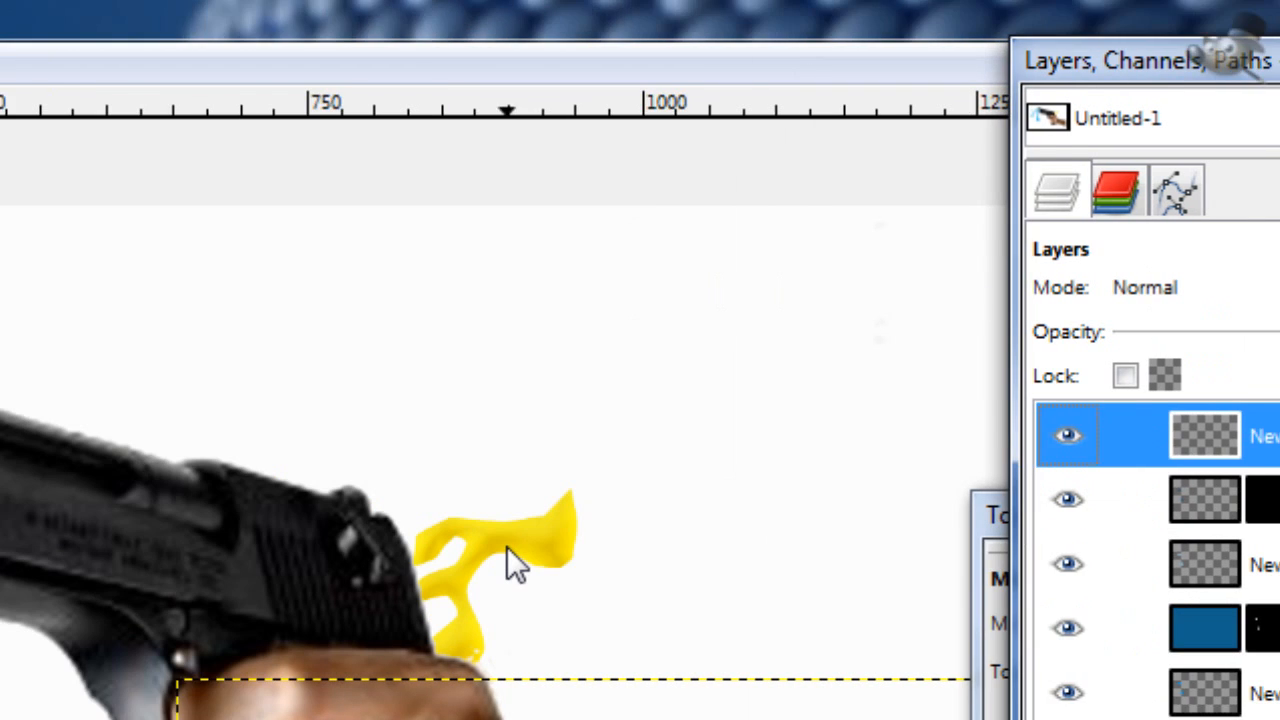
pyautogui.scroll(-3)
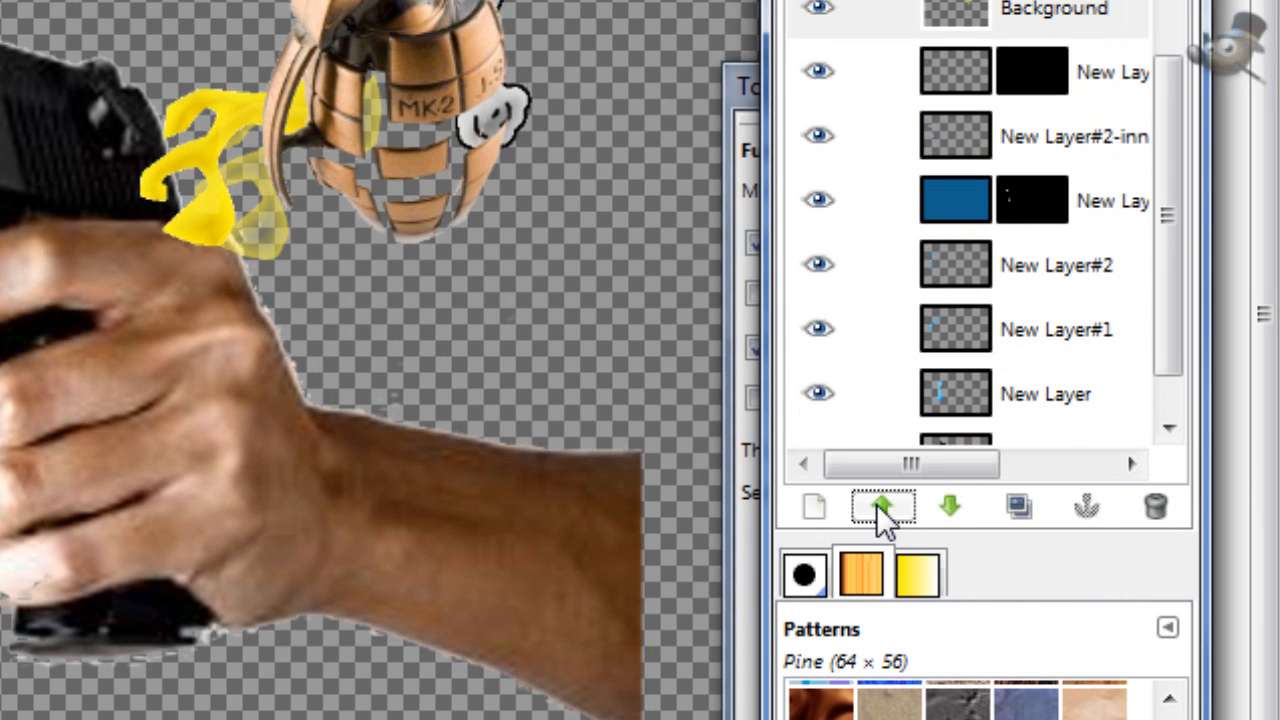
# Move the grenade layer up, delete the spare New Layer#3 and hide the grenade.
pyautogui.click(948, 508)
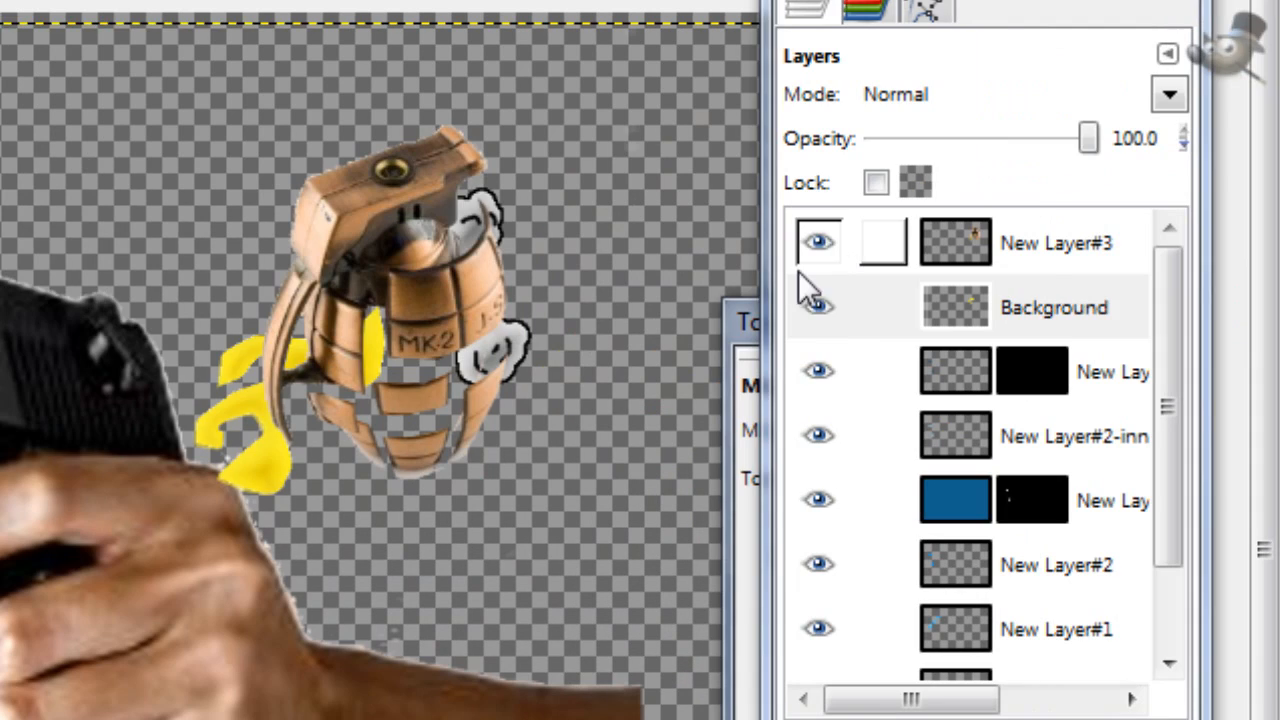
pyautogui.rightClick(1056, 242)
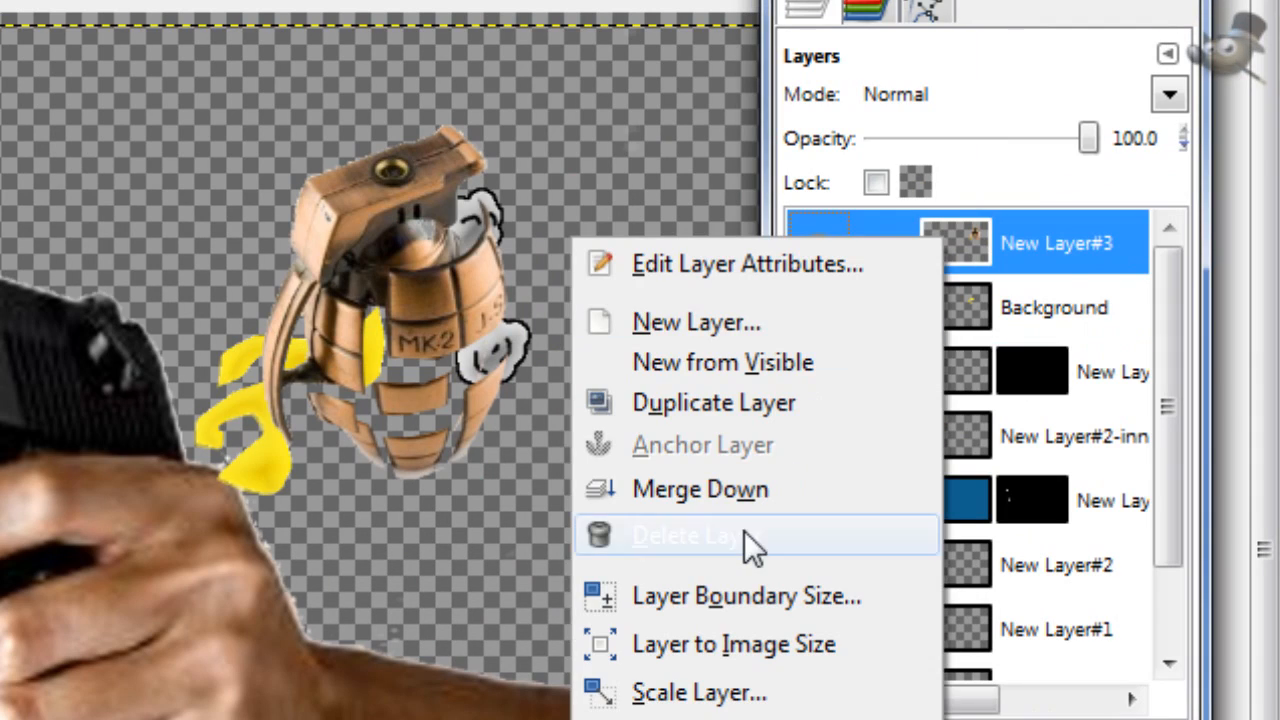
pyautogui.click(686, 536)
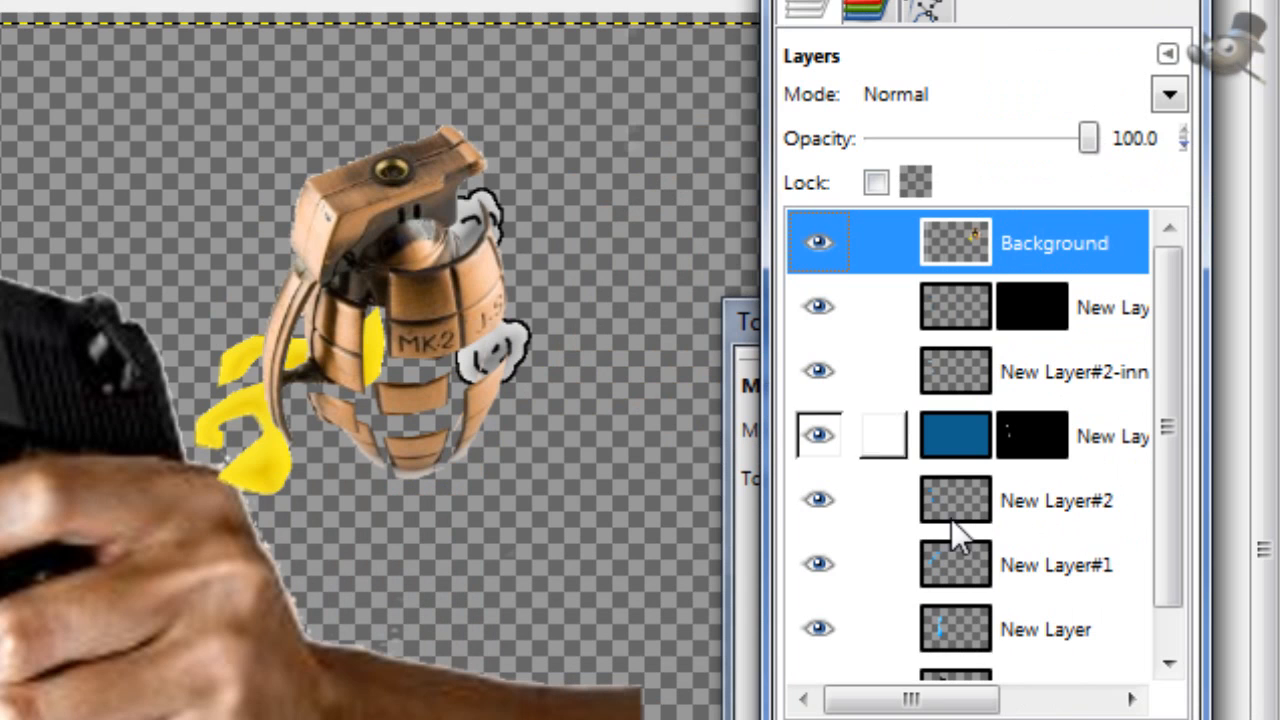
pyautogui.click(820, 242)
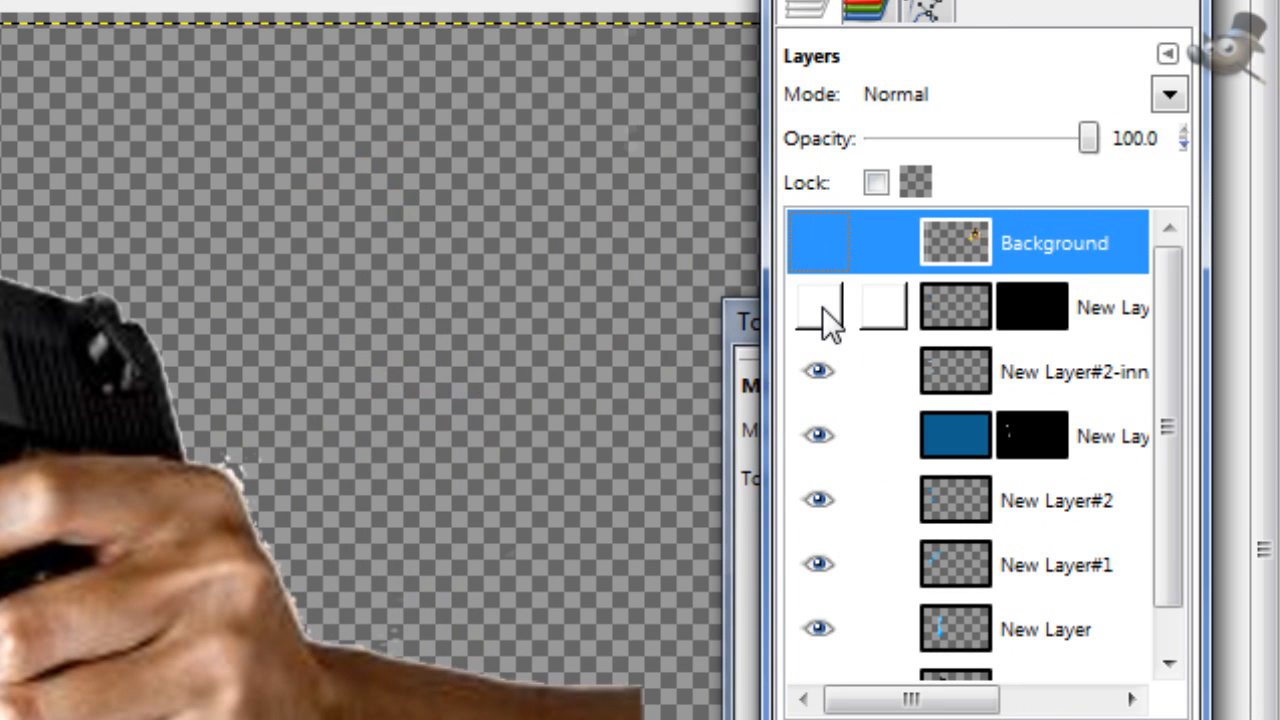
# Merge the visible layers into one and duplicate the merged layer.
pyautogui.scroll(-3)
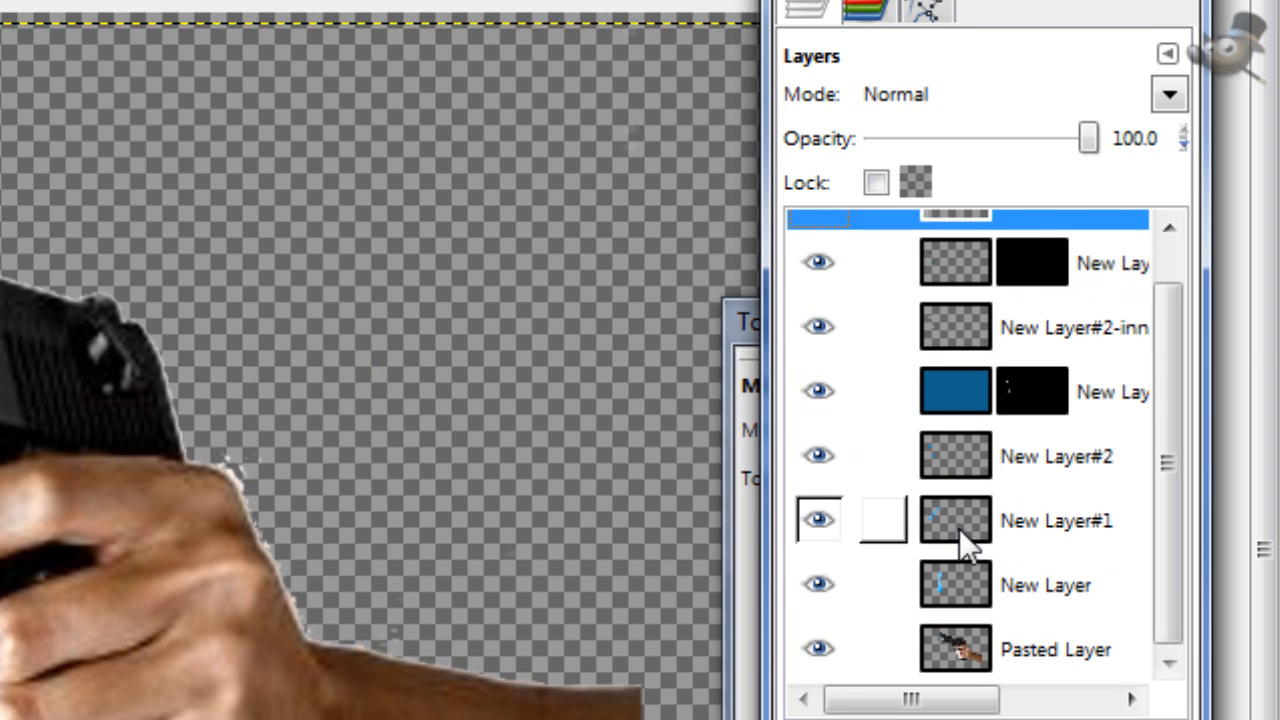
pyautogui.click(818, 520)
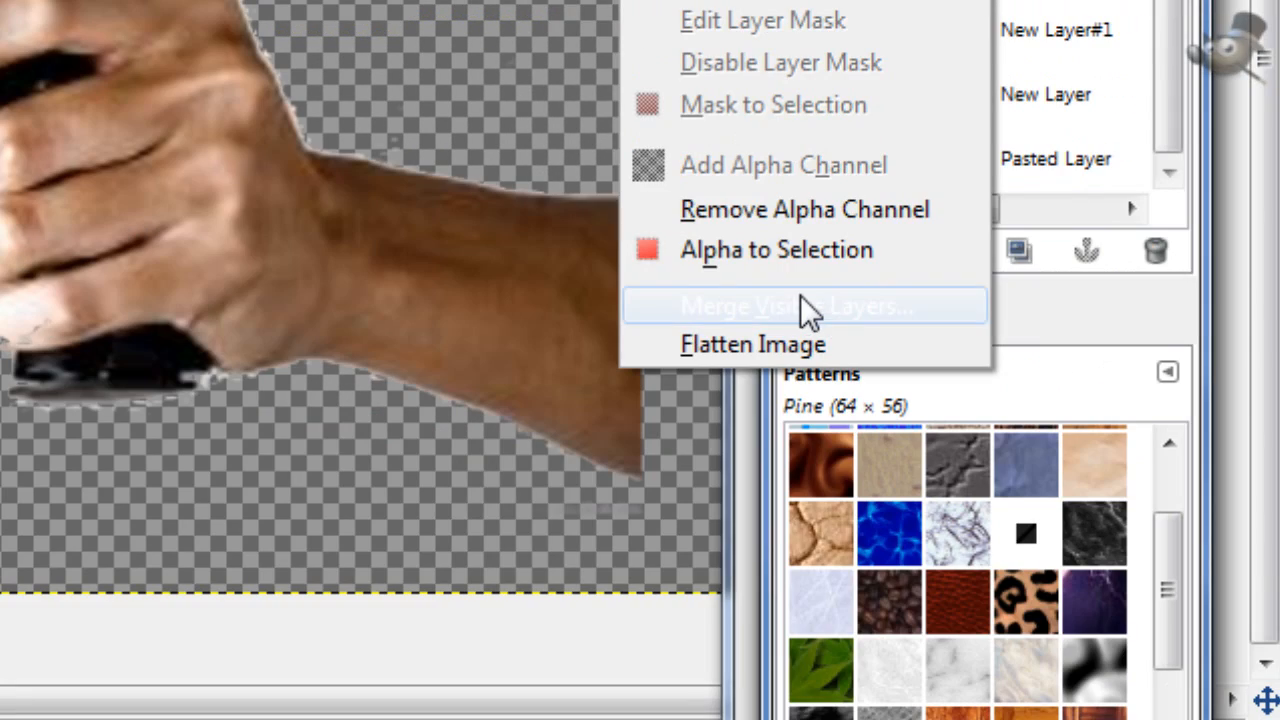
pyautogui.click(804, 306)
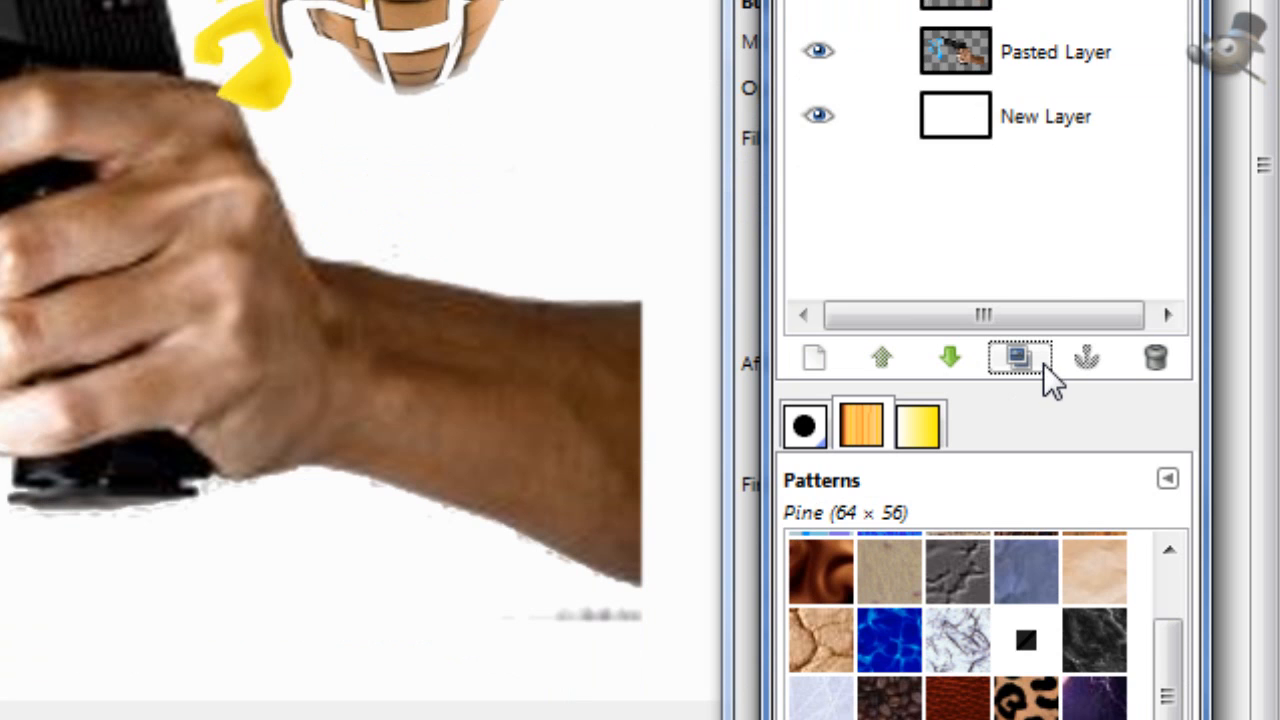
pyautogui.click(1020, 356)
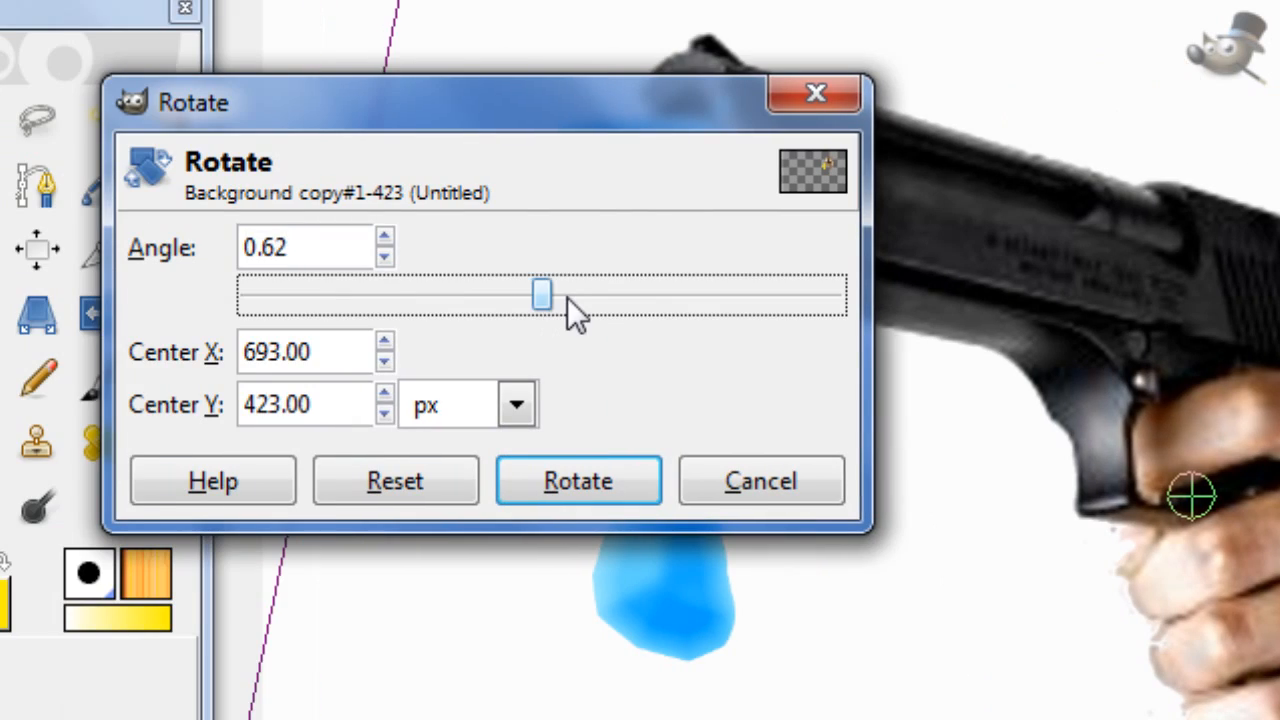
# Rotate the first grenade copy by -13.08 degrees.
pyautogui.moveTo(540, 294); pyautogui.dragTo(516, 294)
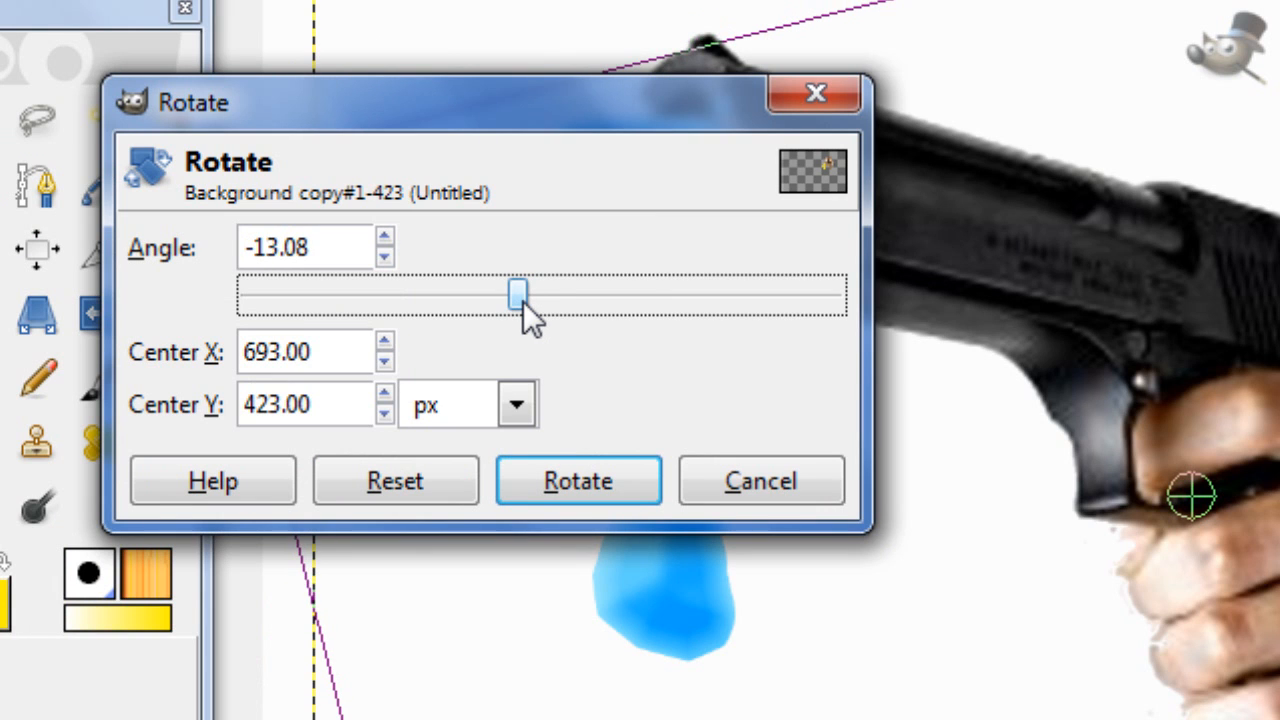
pyautogui.click(576, 480)
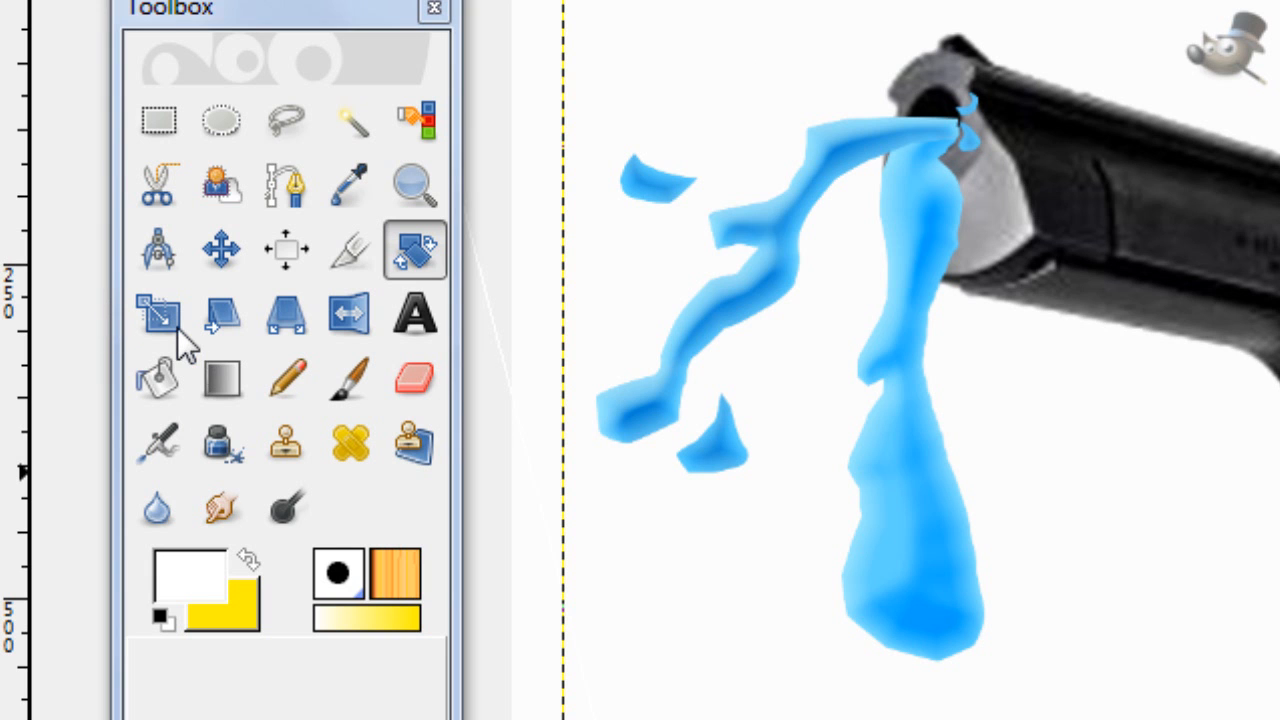
# Rotate the second grenade copy by 10.59 degrees.
pyautogui.click(158, 312)
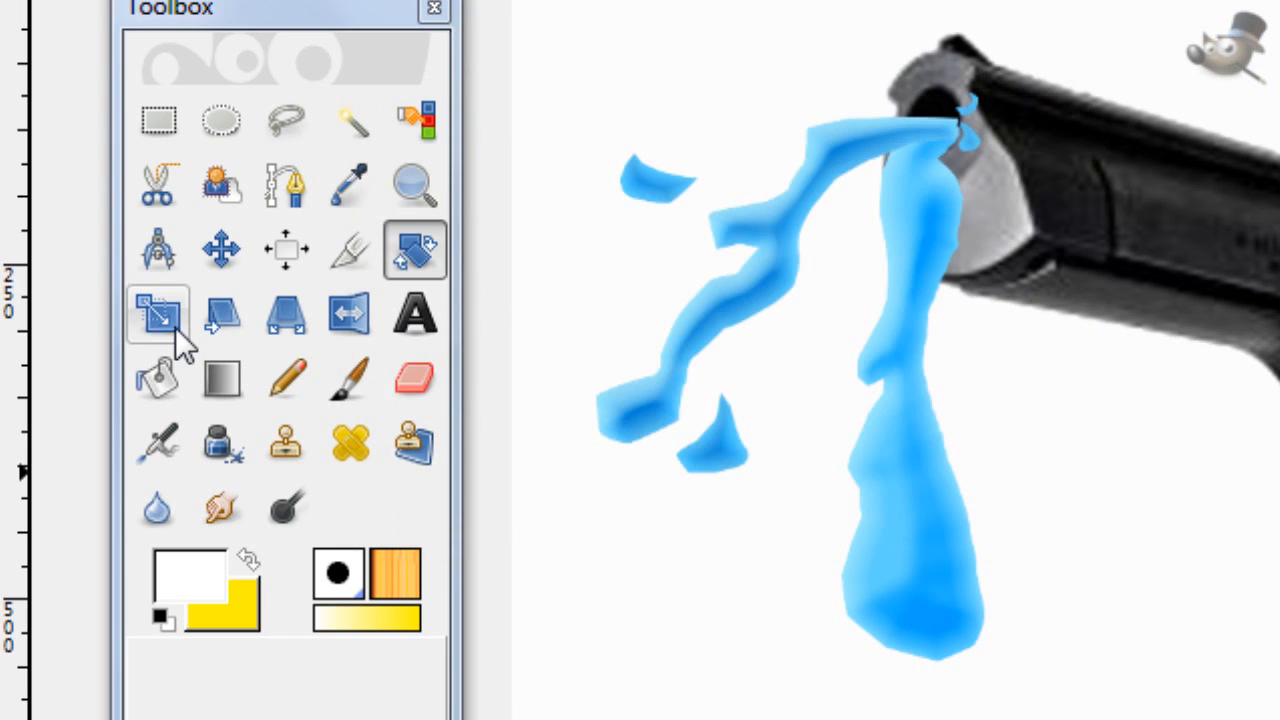
pyautogui.click(1164, 440)
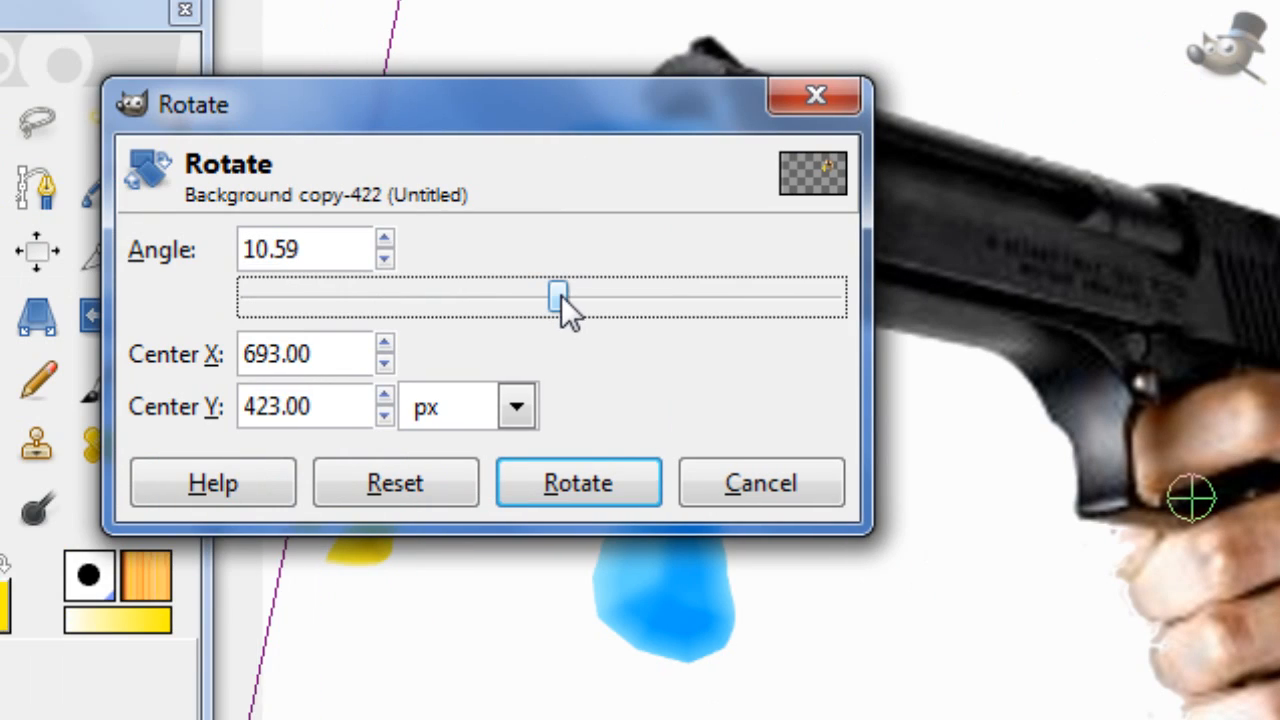
pyautogui.click(576, 482)
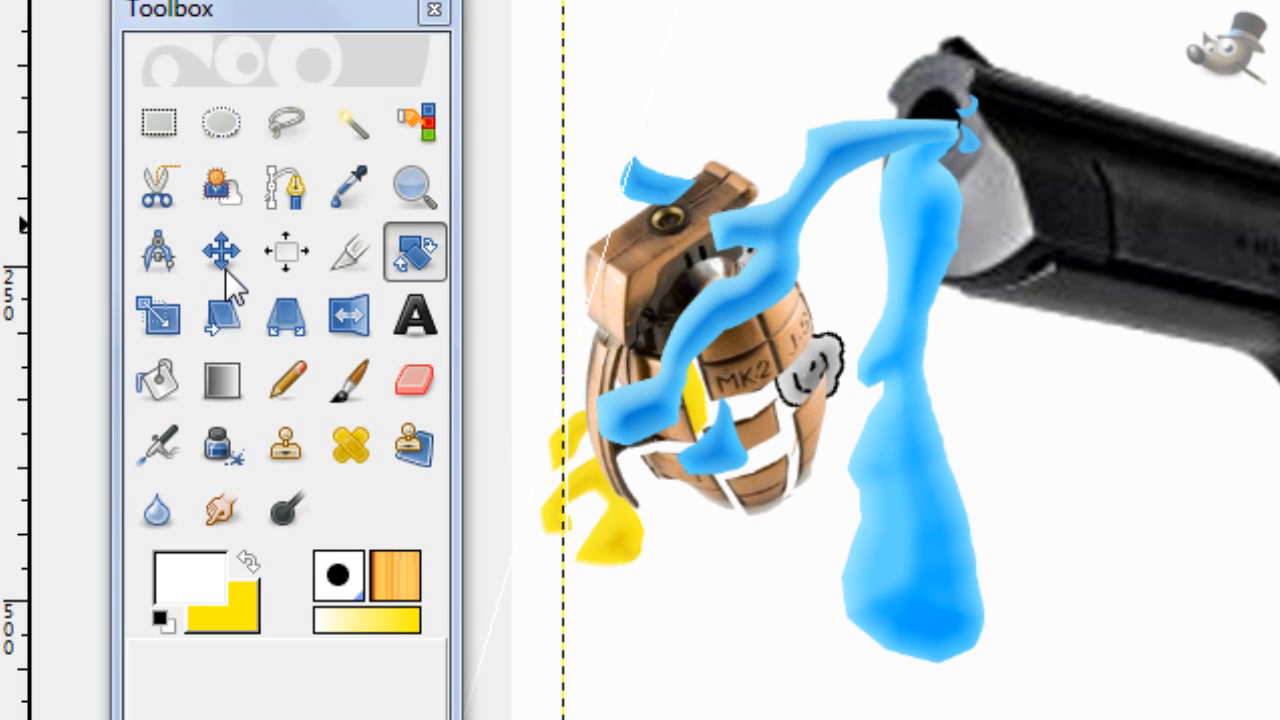
# Lower the grenade copy two places in the stack so it sits beneath the pistol.
pyautogui.click(220, 250)
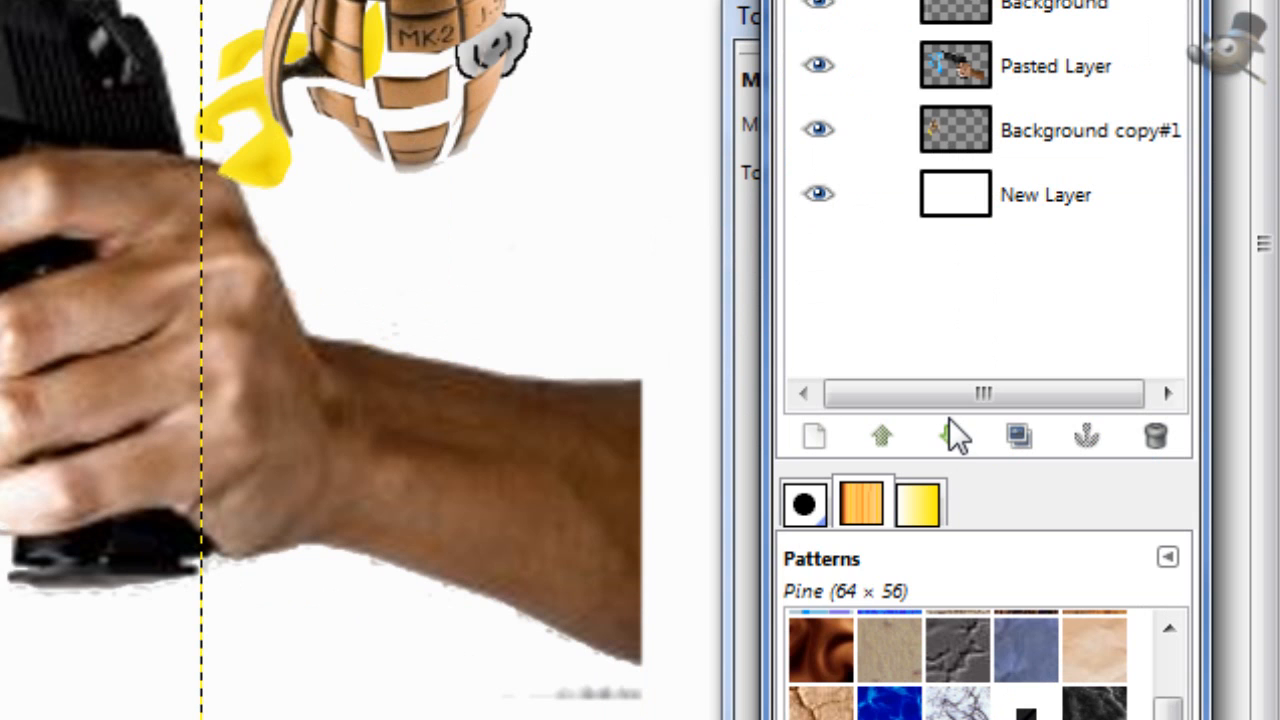
pyautogui.click(952, 436)
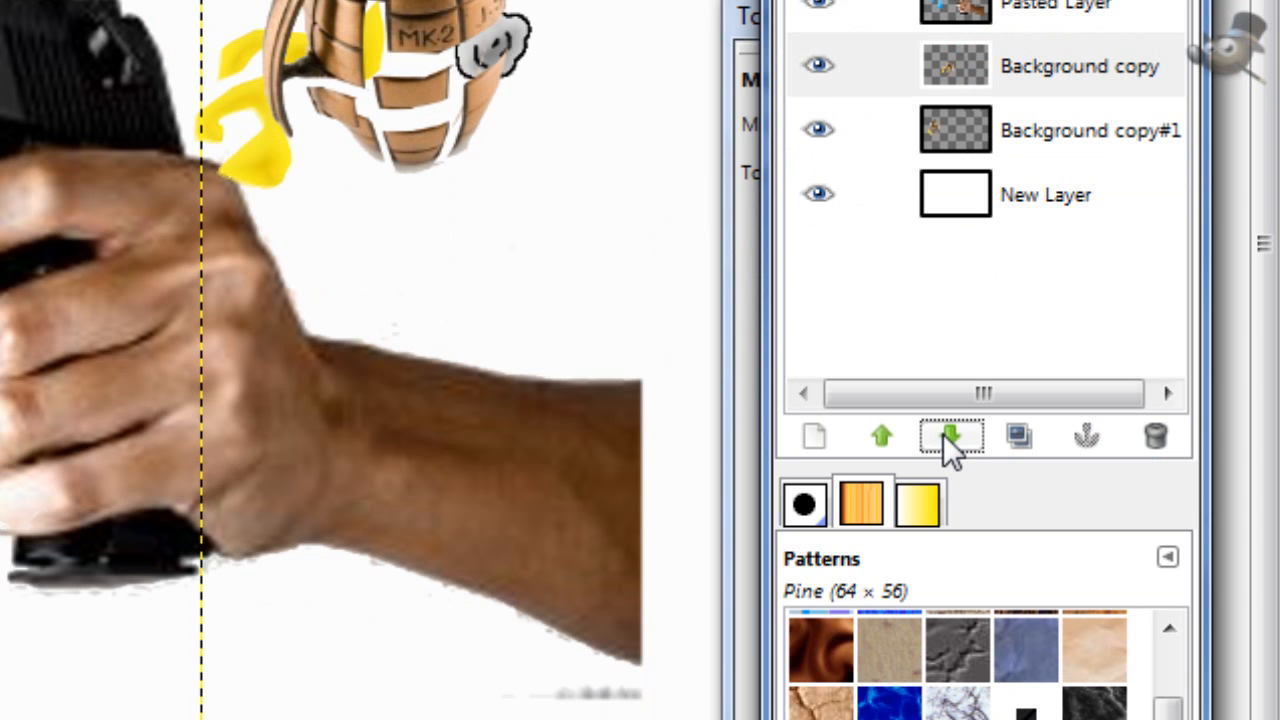
pyautogui.click(952, 436)
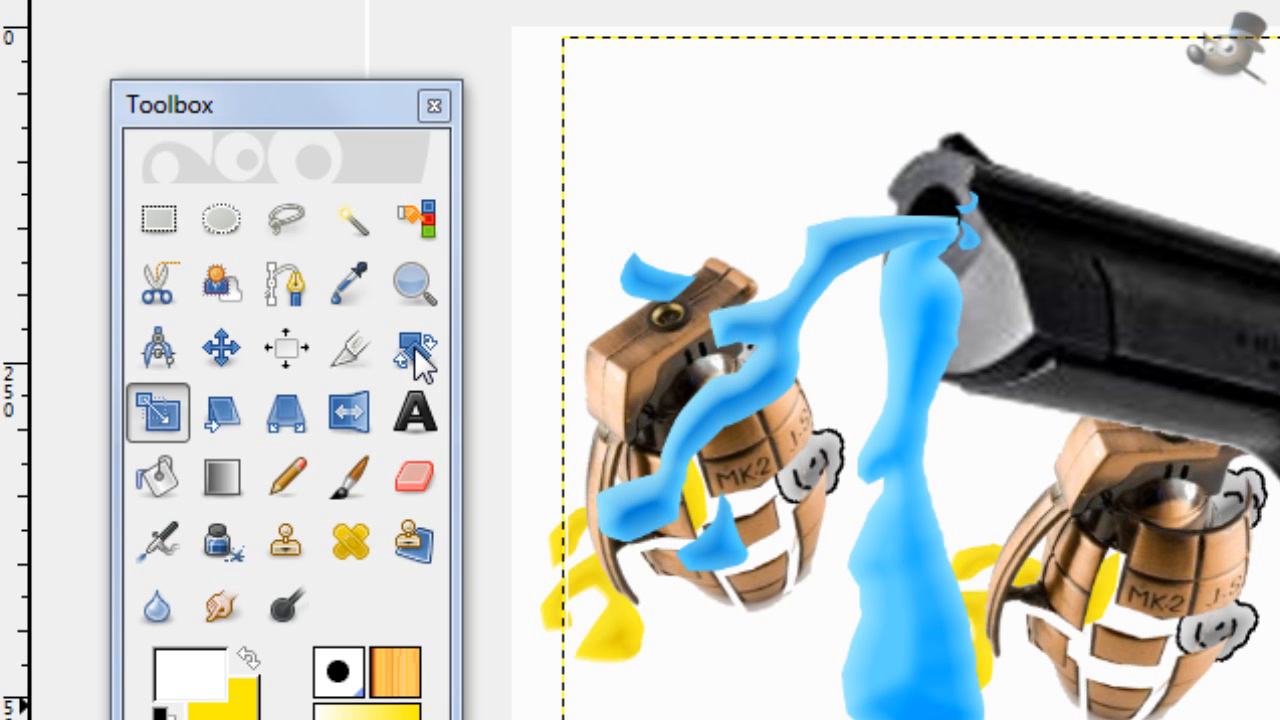
# Set the tilt angle for the third grenade with the Rotate tool.
pyautogui.click(416, 348)
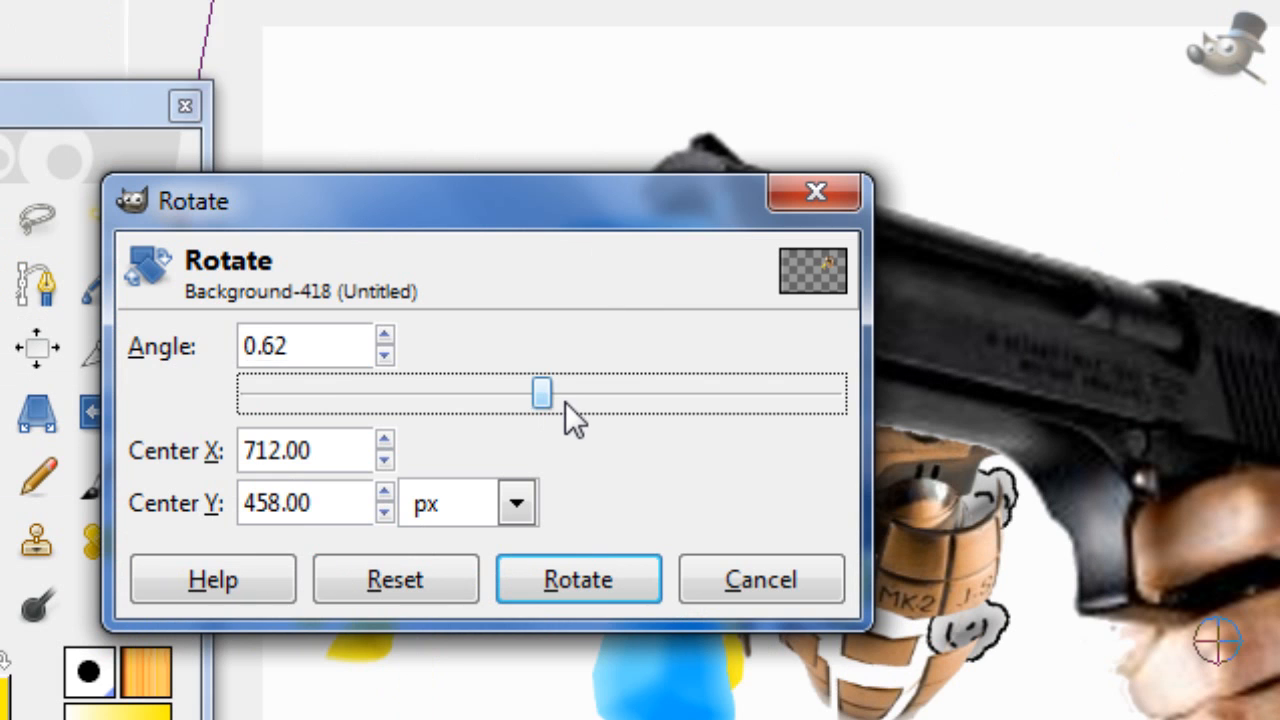
pyautogui.moveTo(540, 392); pyautogui.dragTo(522, 392)
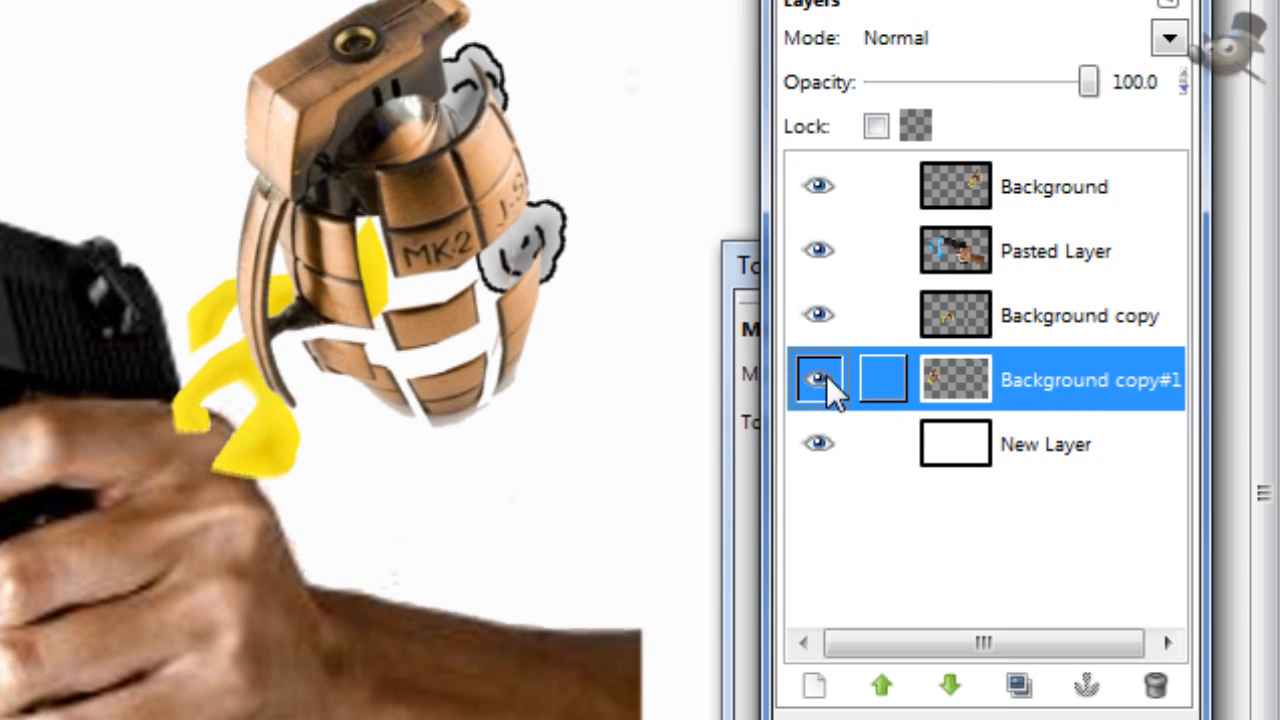
# Blur the Background copy#1 grenade layer with a 5 px Gaussian blur.
pyautogui.click(494, 64)
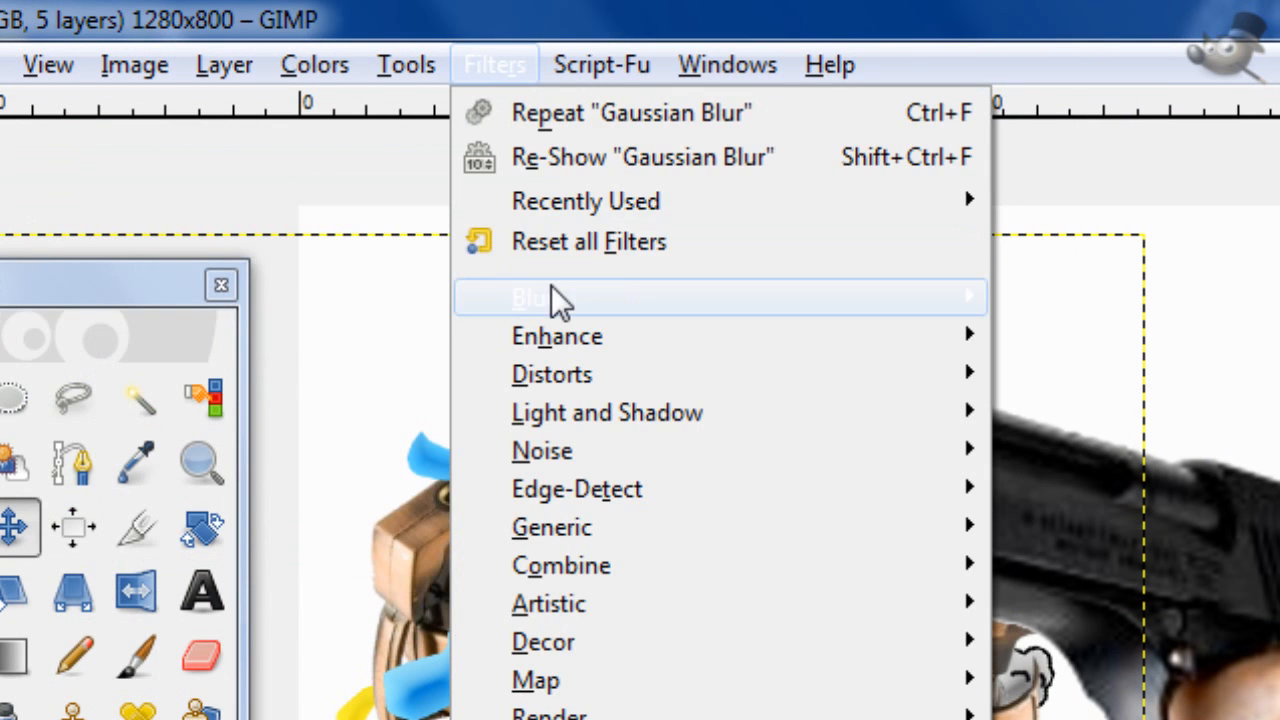
pyautogui.click(530, 296)
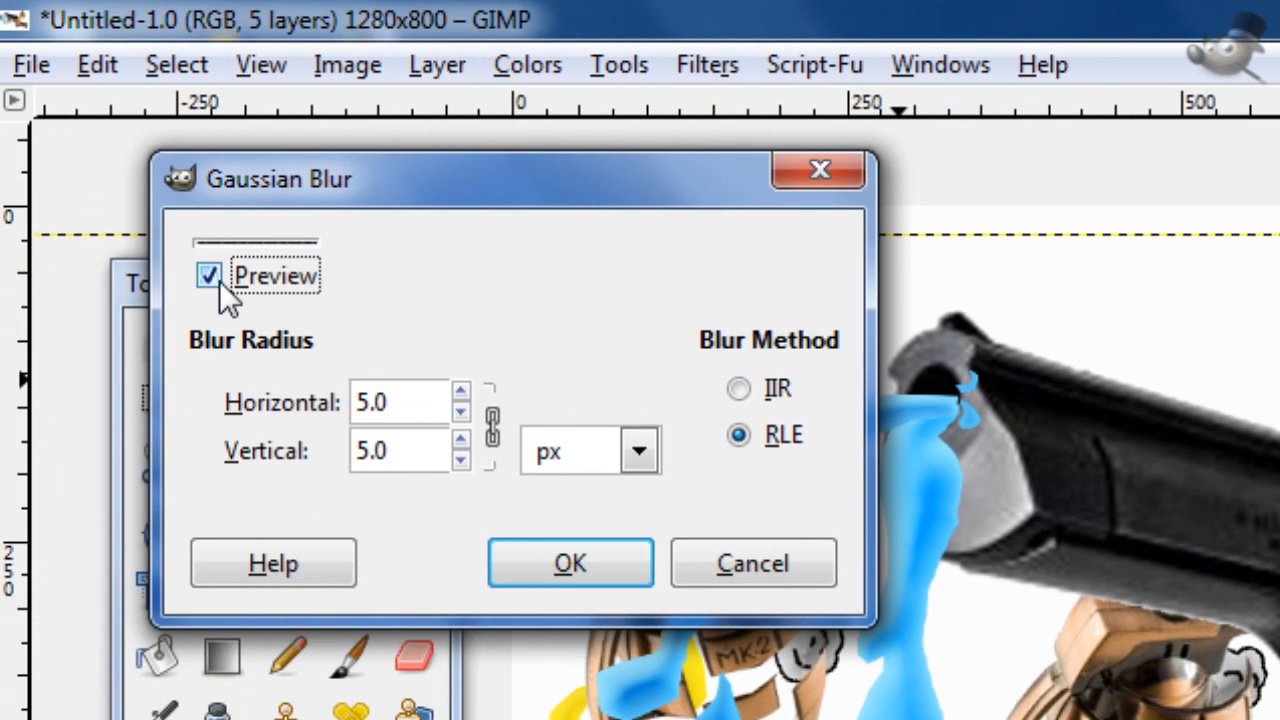
pyautogui.moveTo(280, 178); pyautogui.dragTo(530, 144)
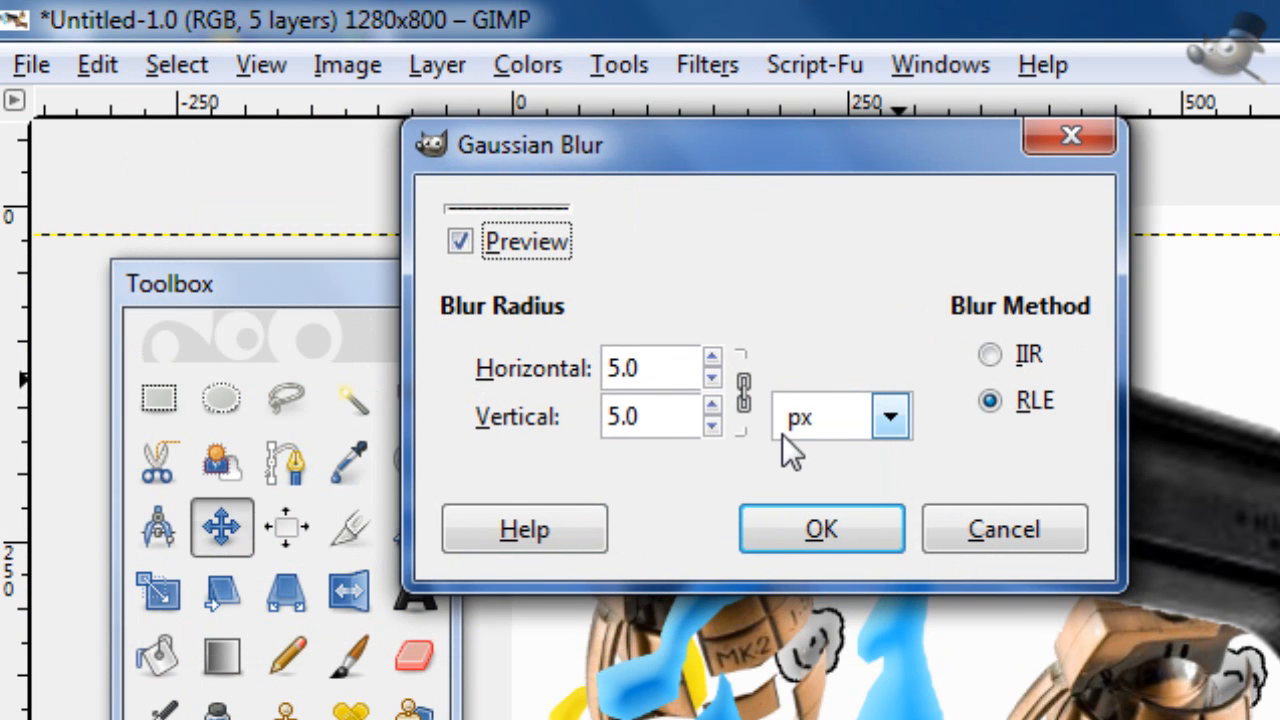
pyautogui.click(820, 528)
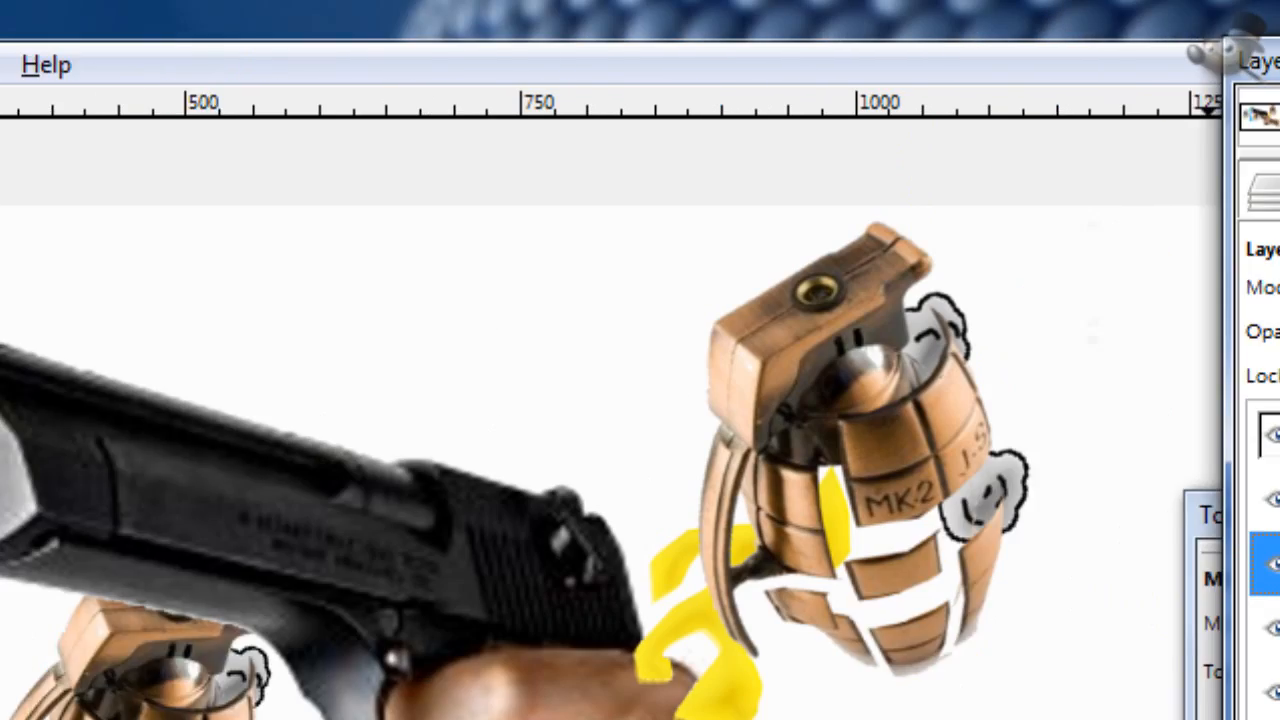
# Blur another grenade copy with a 3 px Gaussian blur.
pyautogui.click(494, 64)
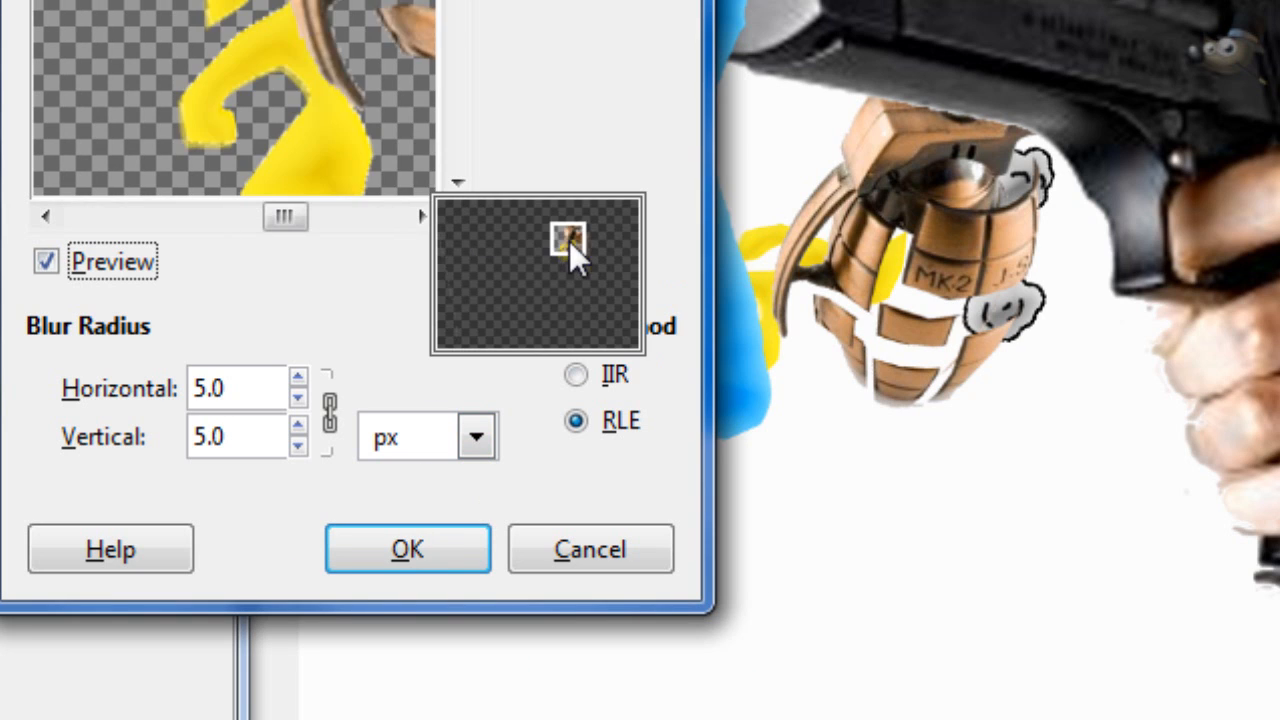
pyautogui.click(406, 548)
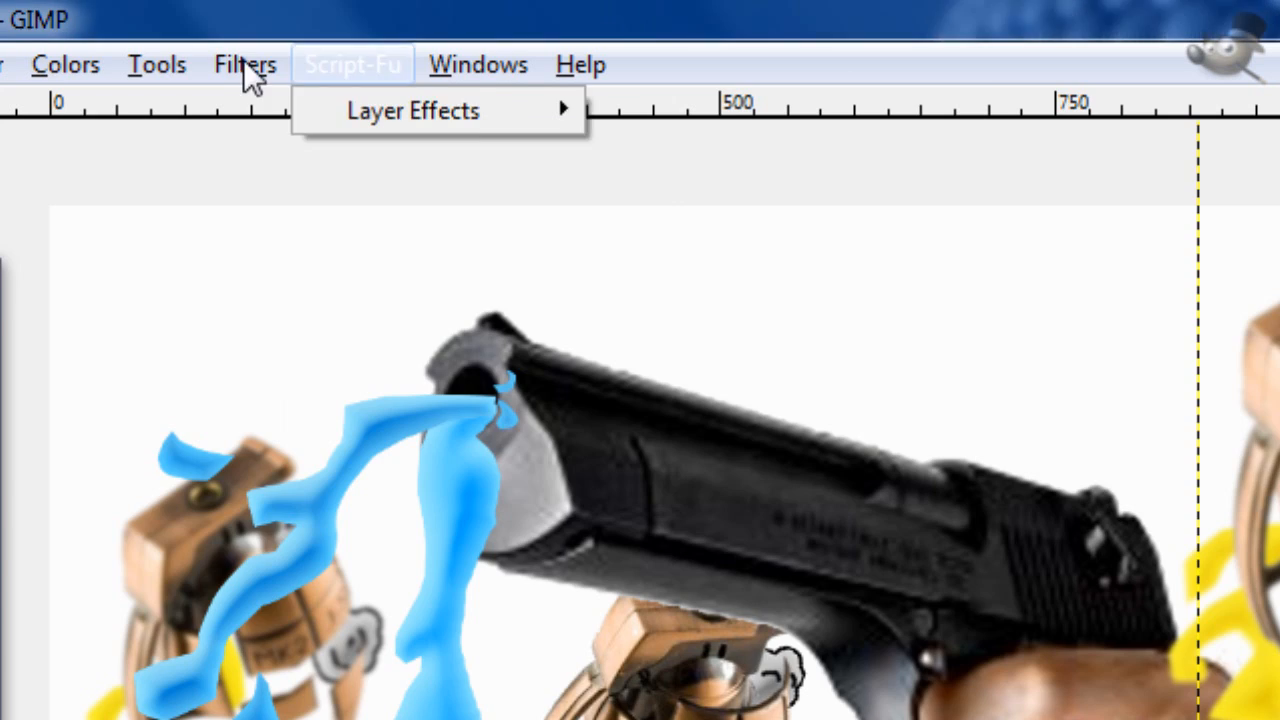
pyautogui.click(536, 584)
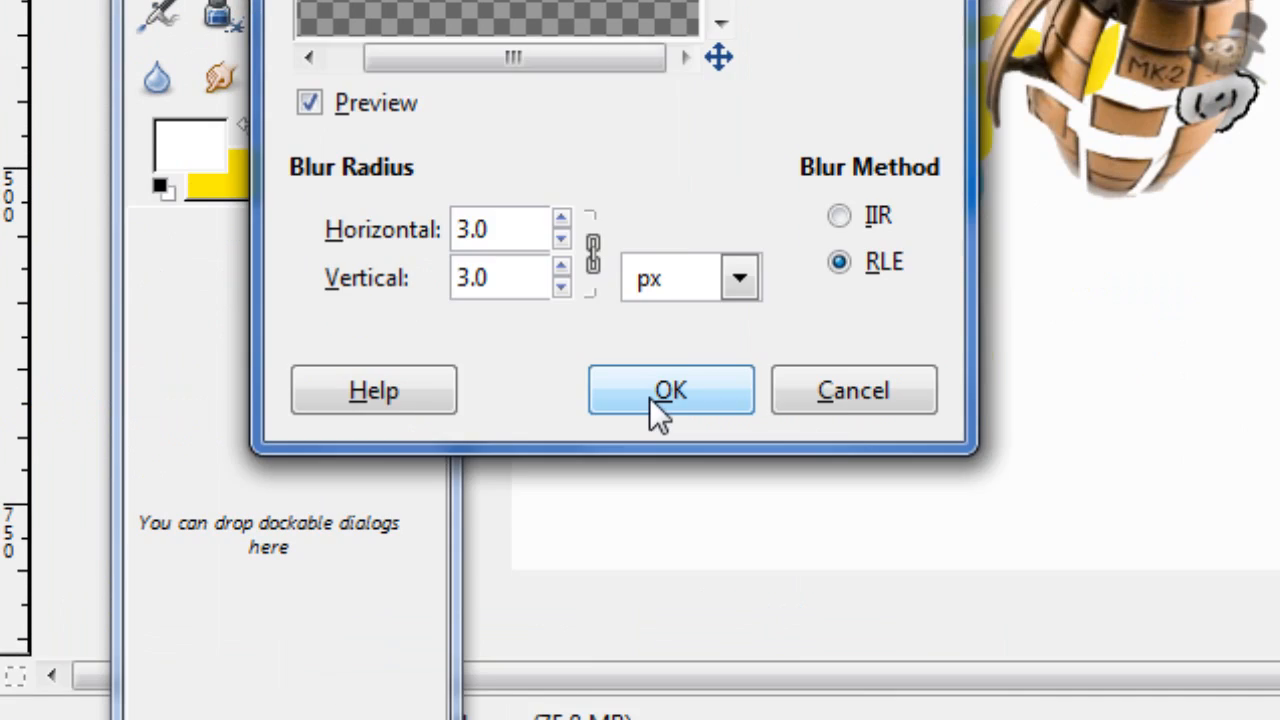
pyautogui.click(670, 390)
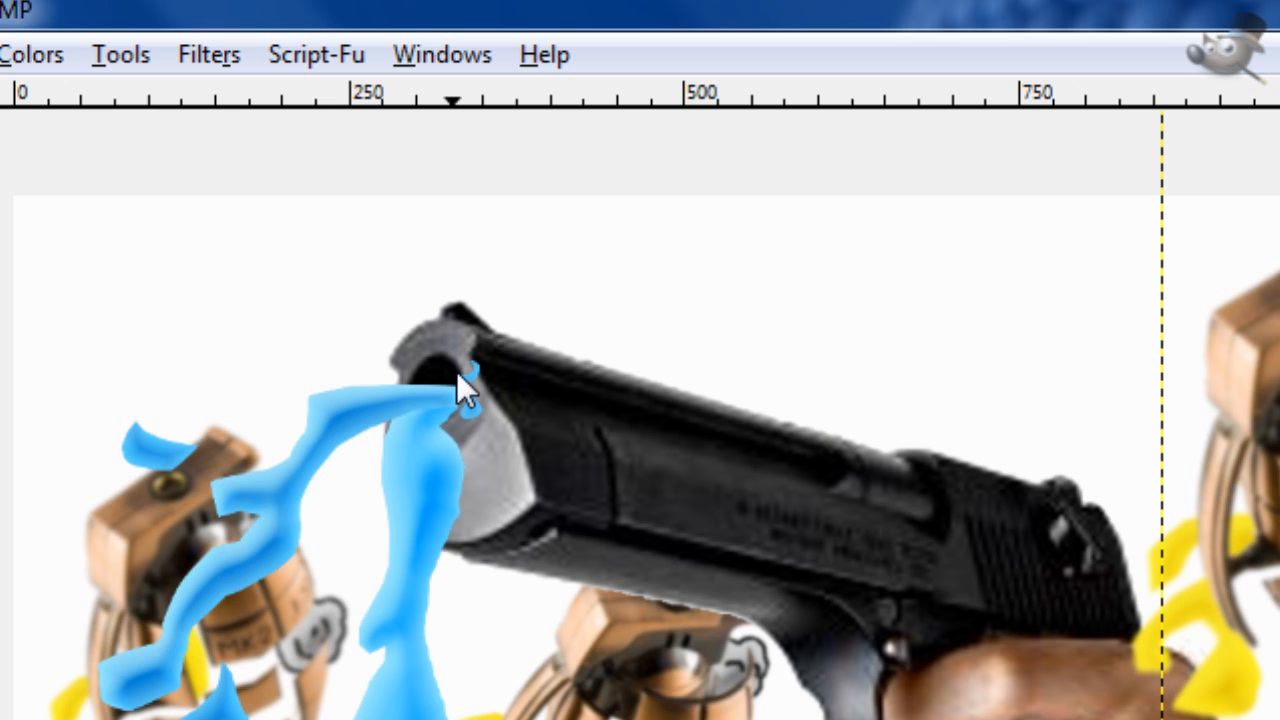